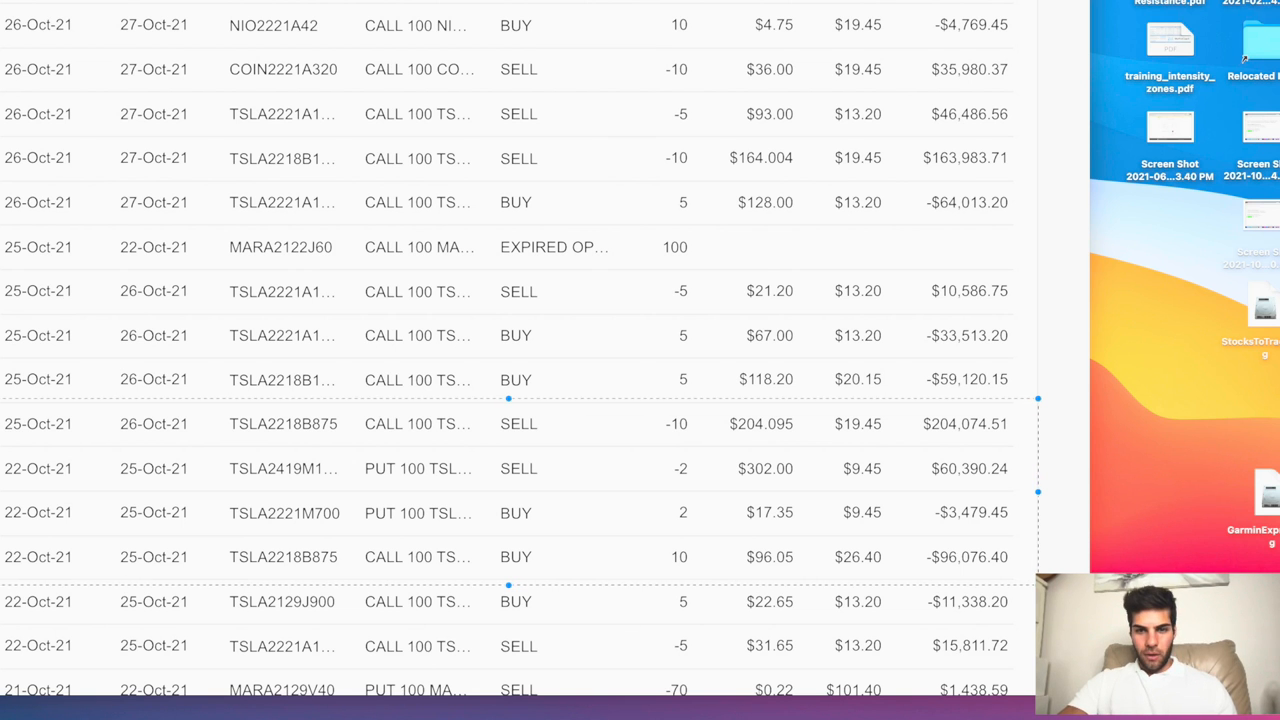
pyautogui.moveTo(74, 572)
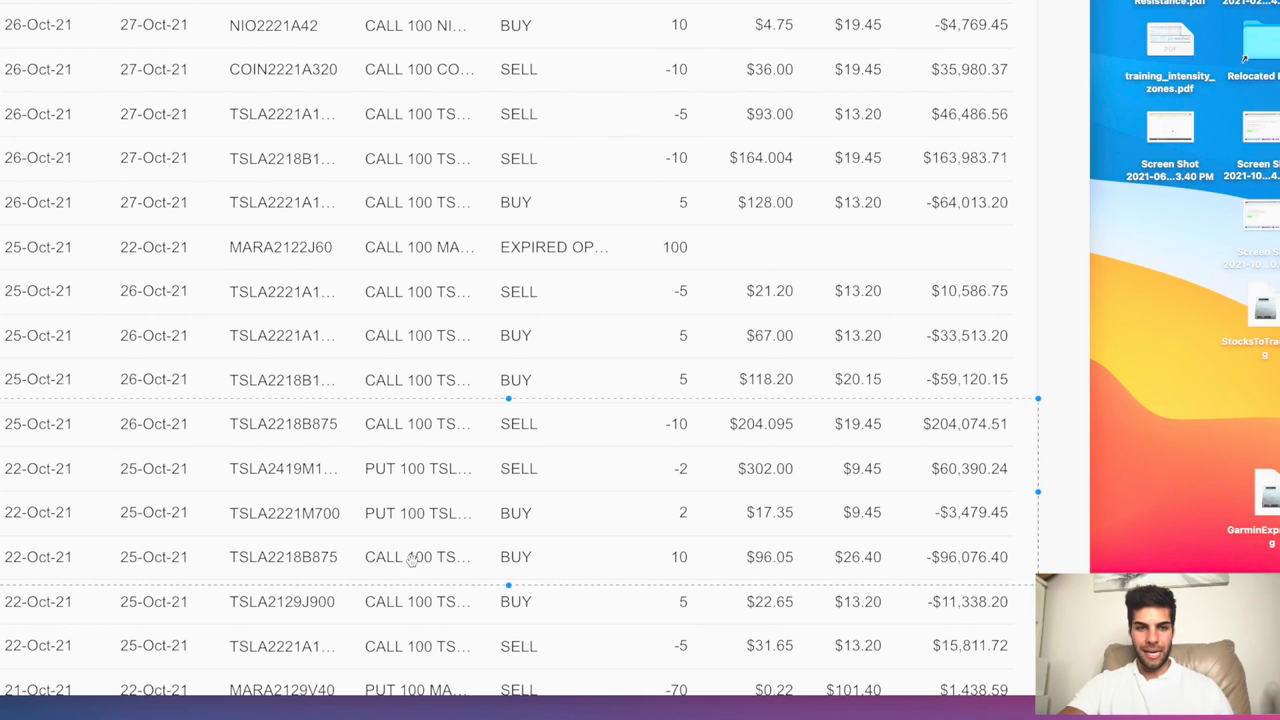
pyautogui.moveTo(306, 564)
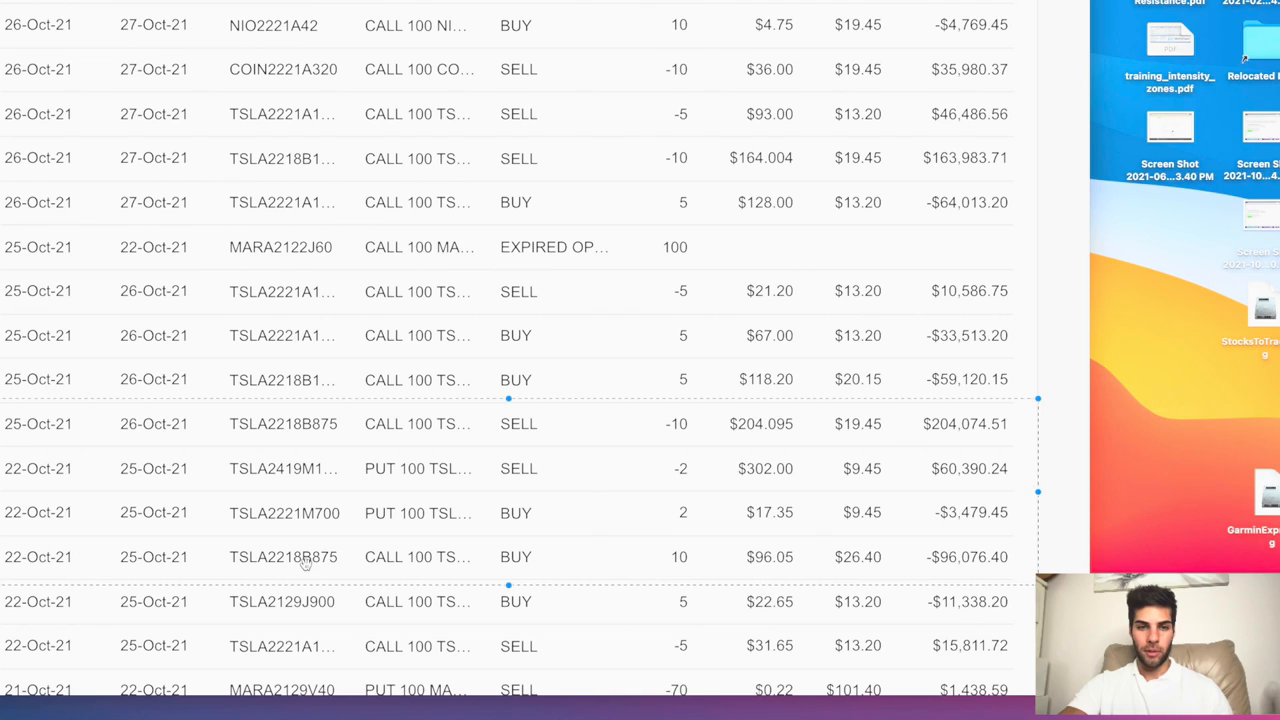
pyautogui.moveTo(940, 568)
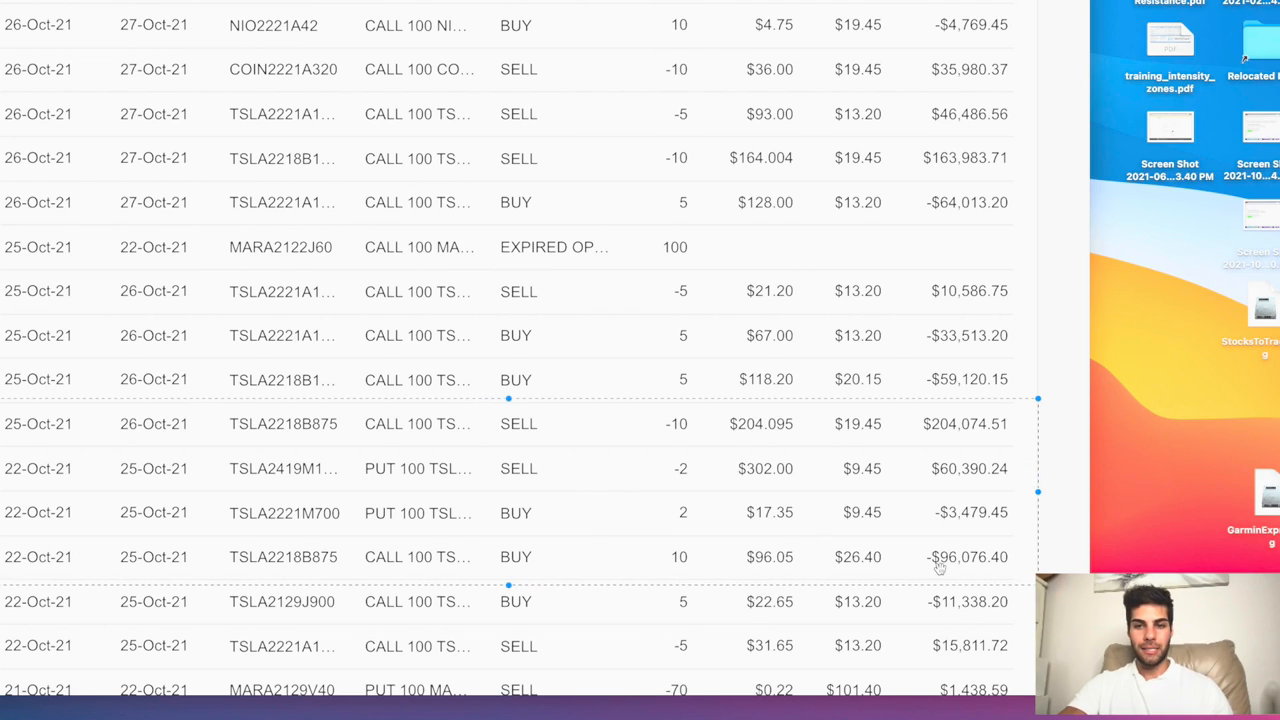
pyautogui.moveTo(752, 430)
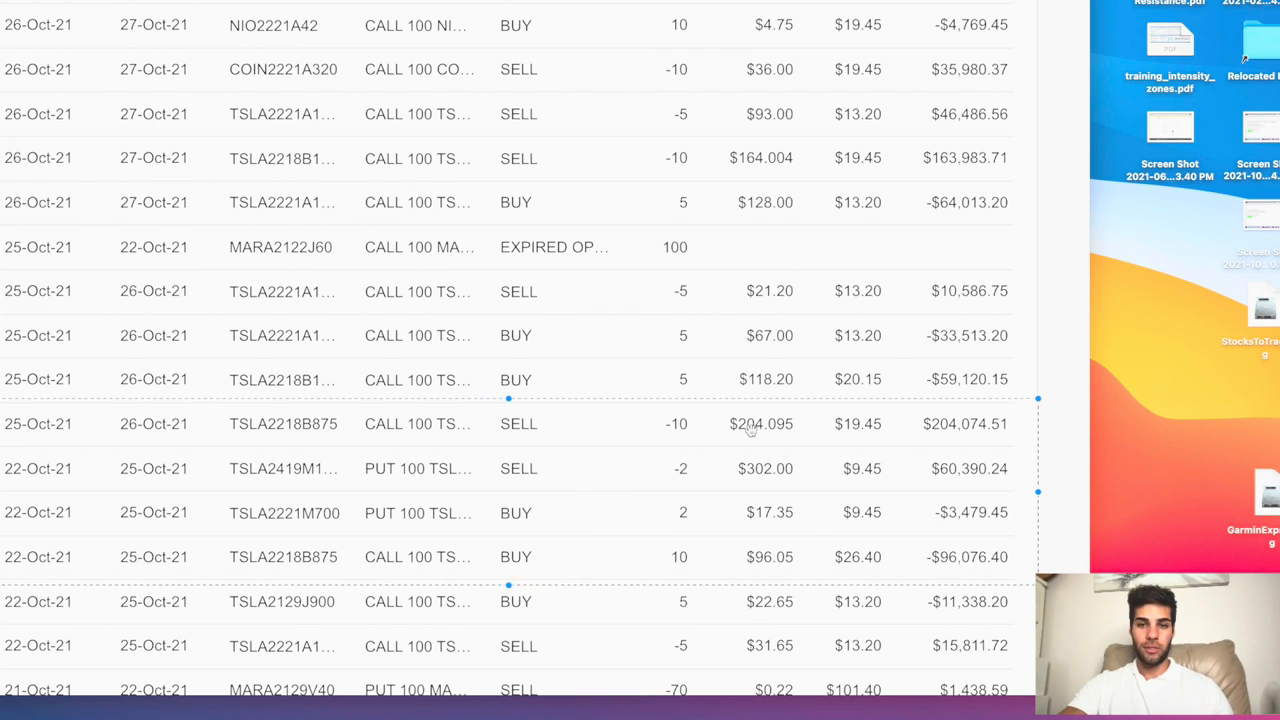
pyautogui.moveTo(668, 578)
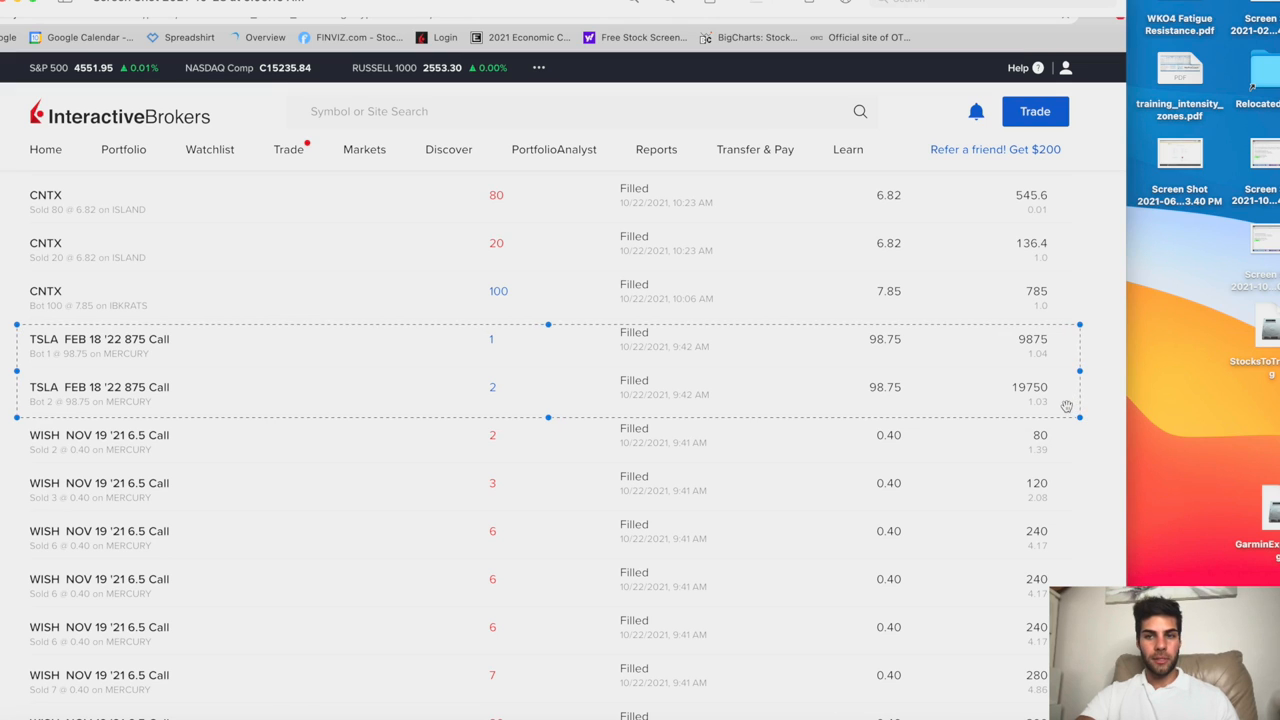
pyautogui.moveTo(528, 406)
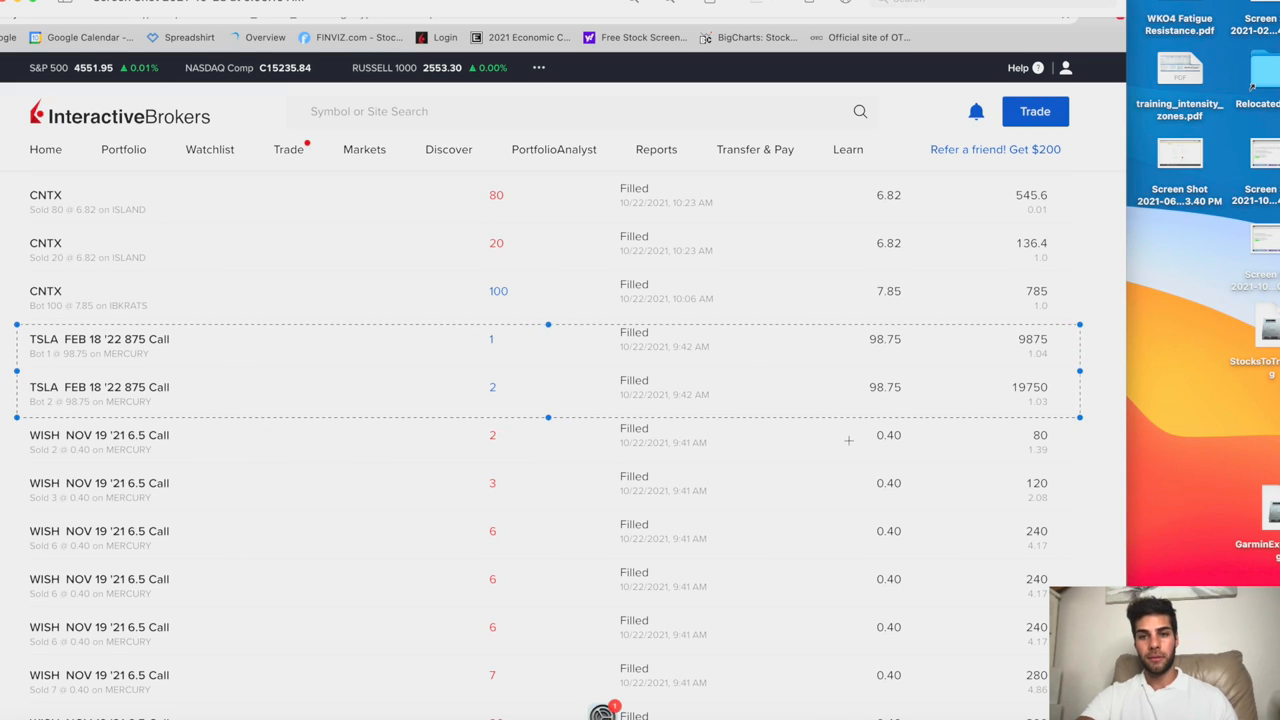
pyautogui.scroll(-3)
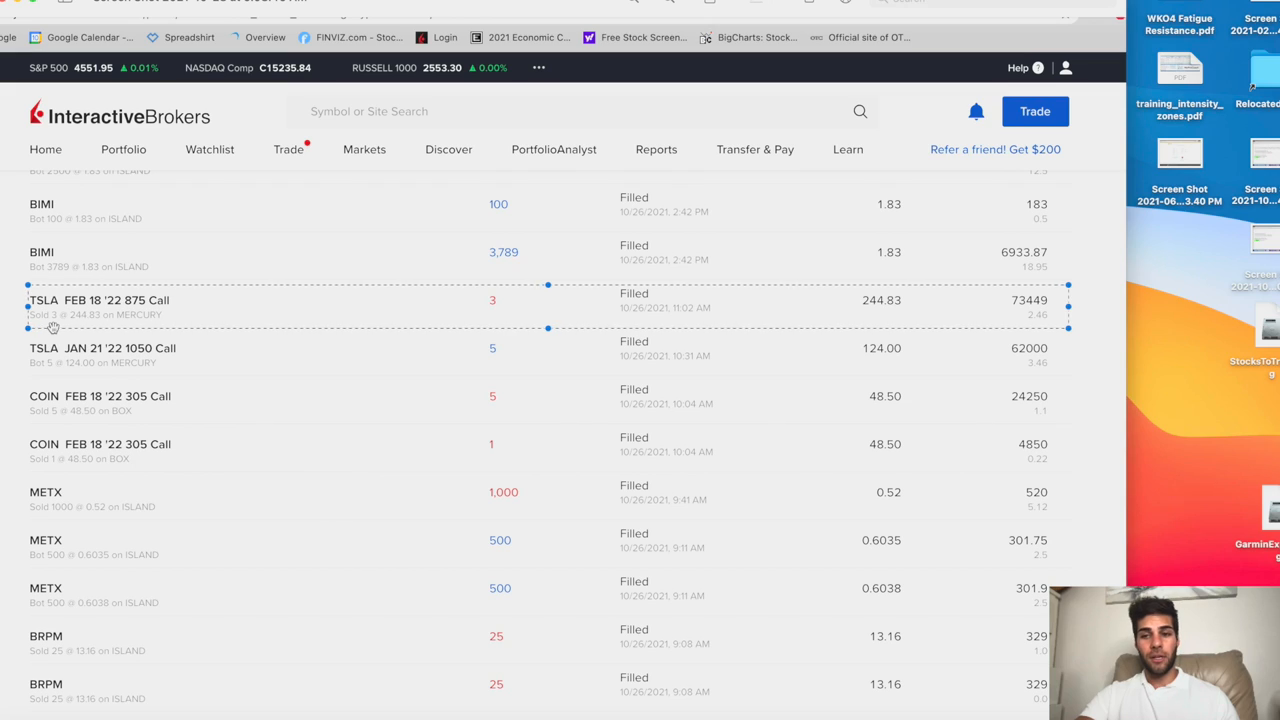
pyautogui.moveTo(852, 292)
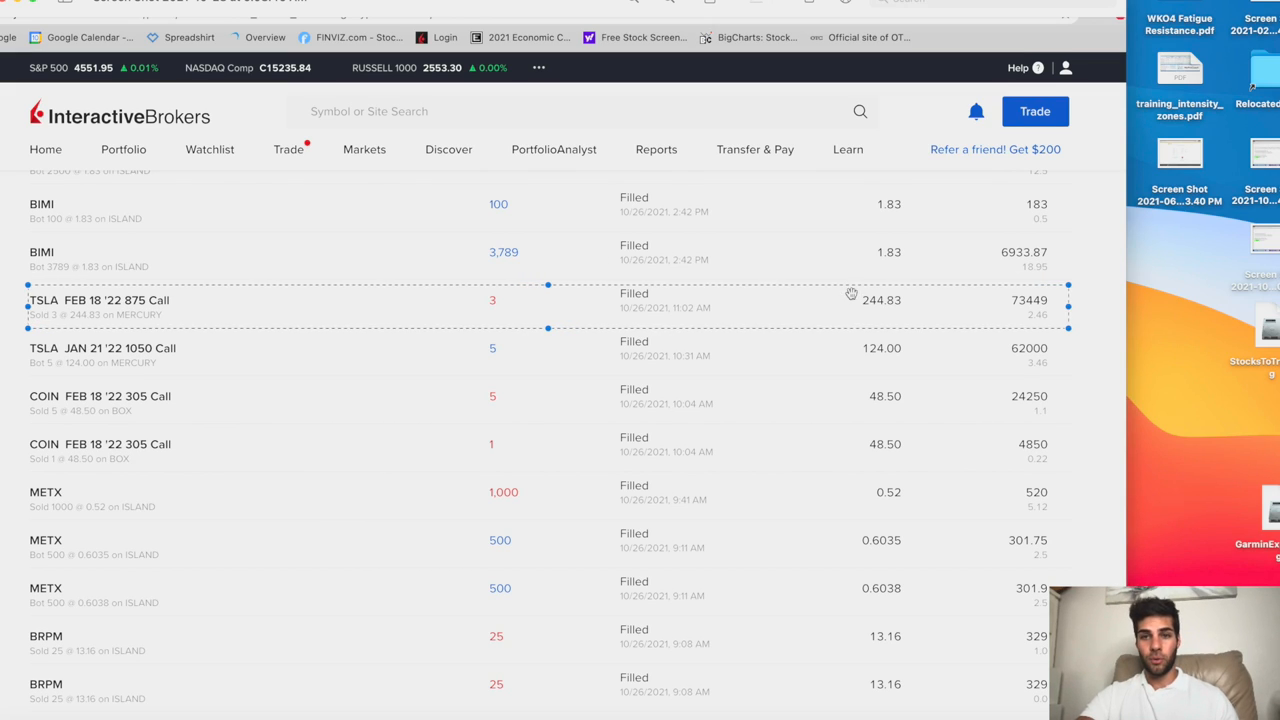
pyautogui.moveTo(456, 308)
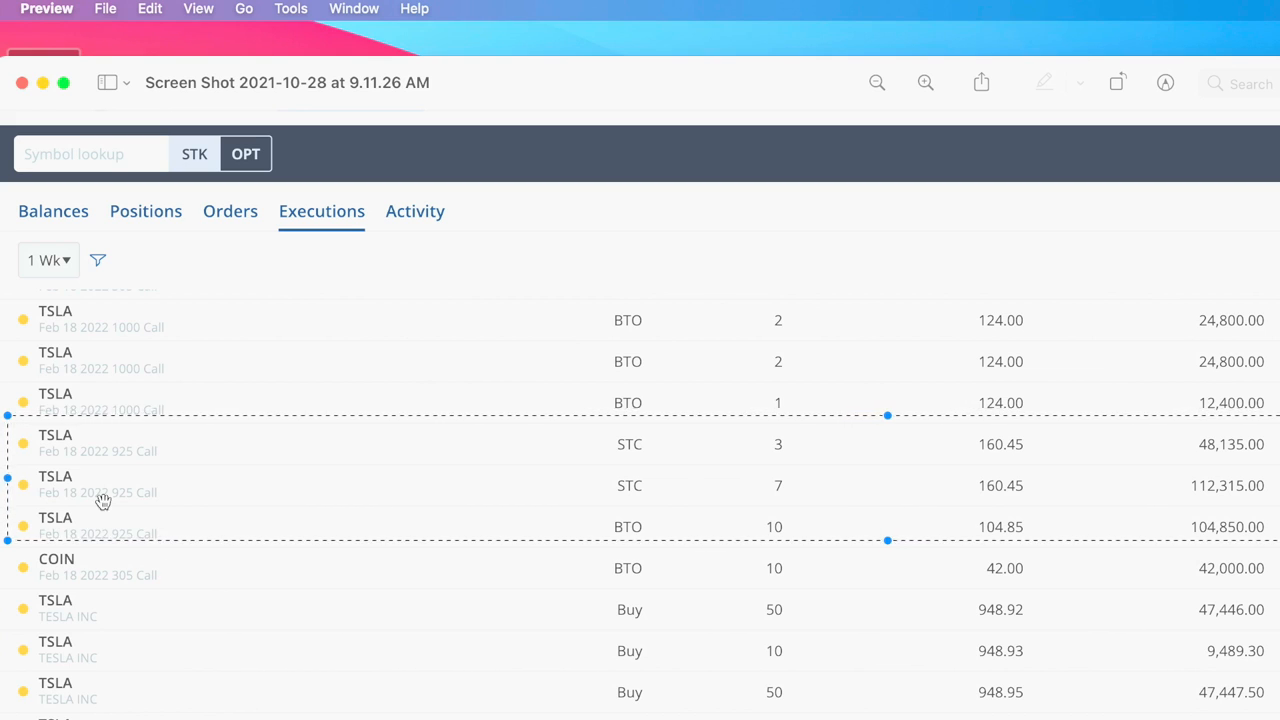
pyautogui.moveTo(88, 472)
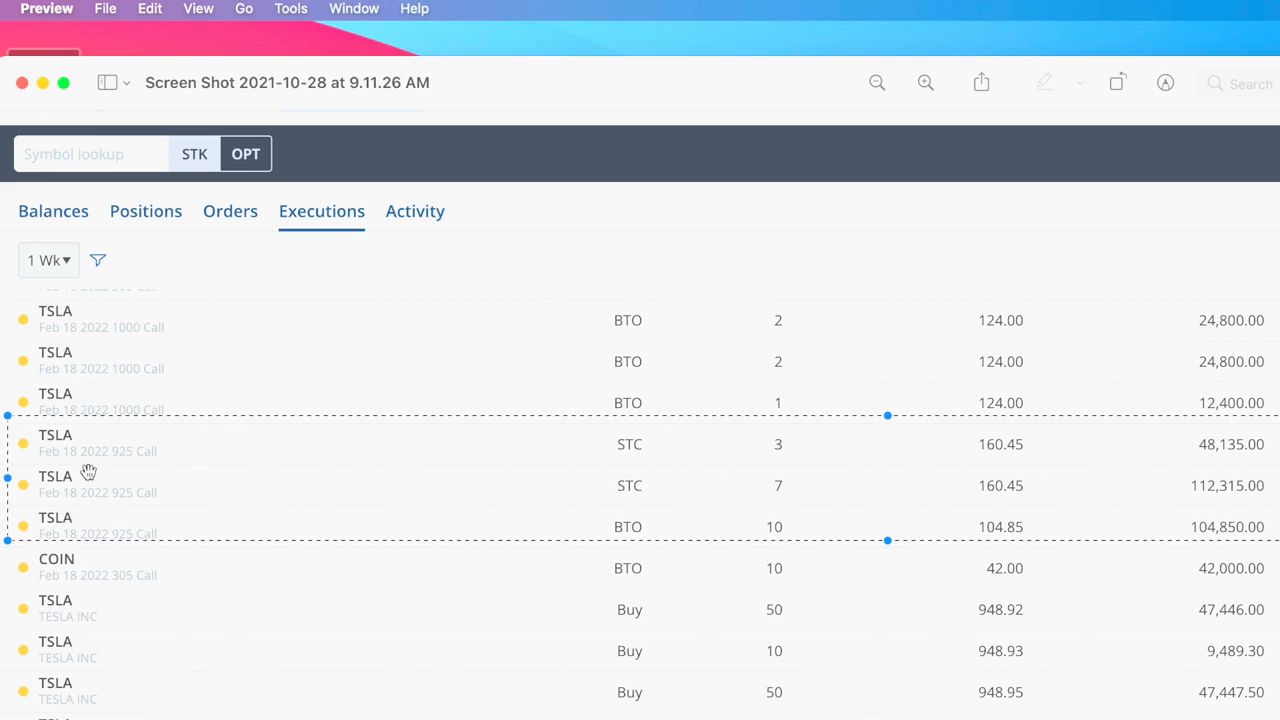
pyautogui.moveTo(108, 520)
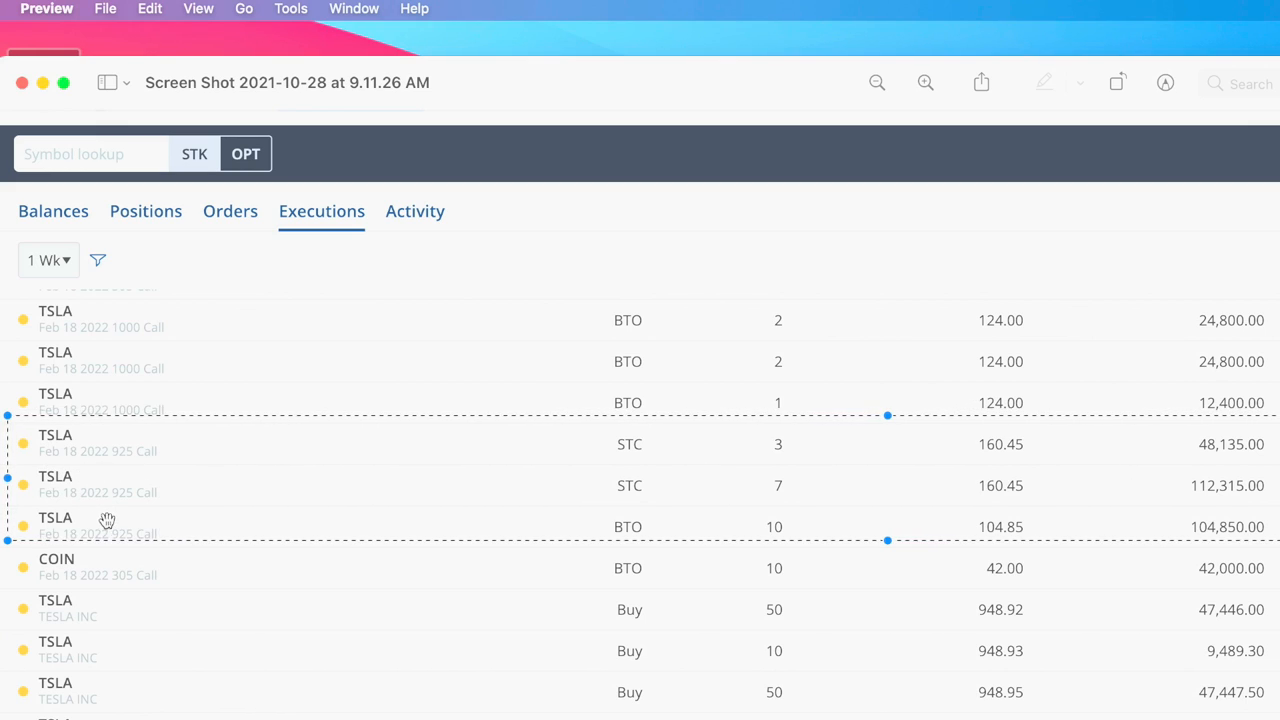
pyautogui.moveTo(244, 536)
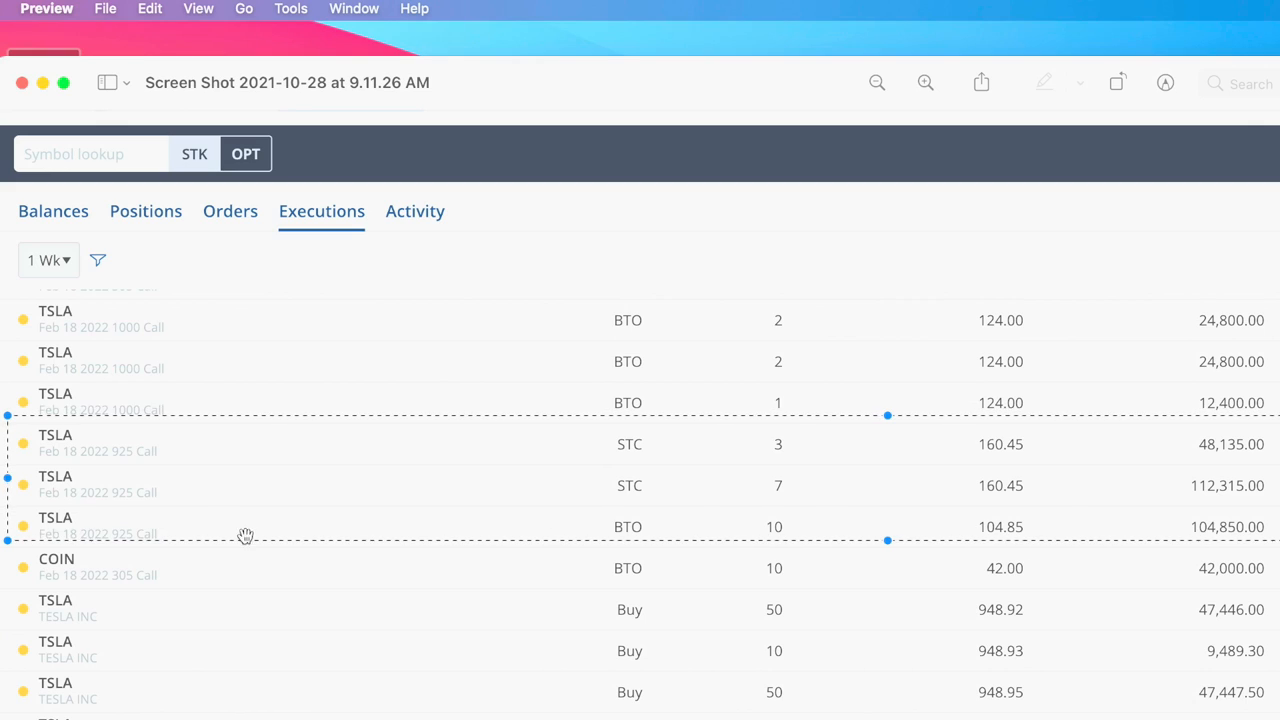
pyautogui.moveTo(1226, 532)
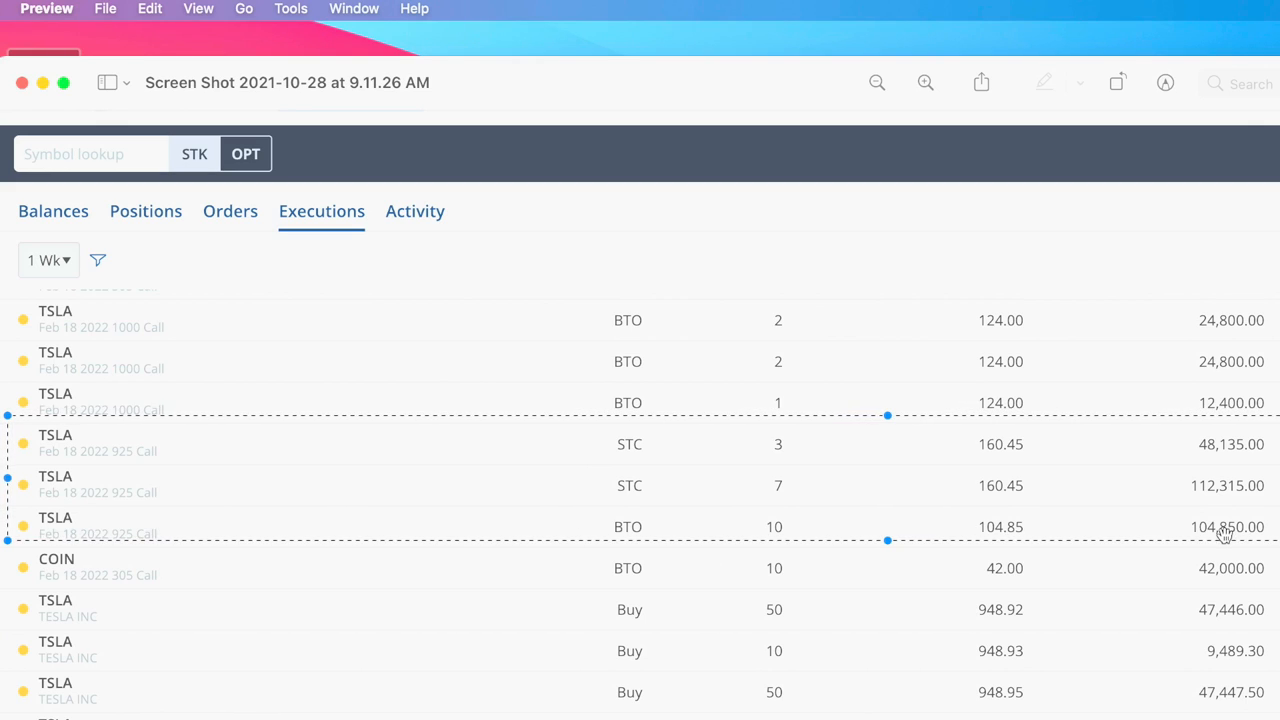
pyautogui.moveTo(1116, 522)
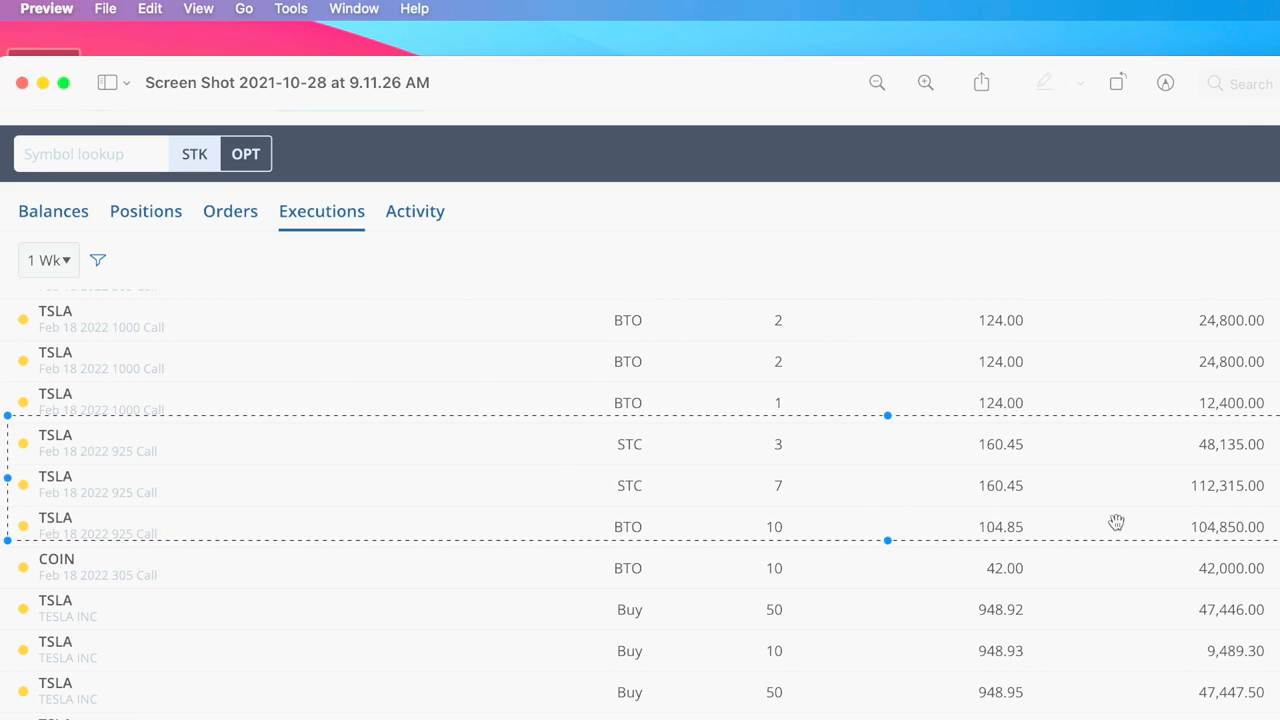
pyautogui.moveTo(984, 490)
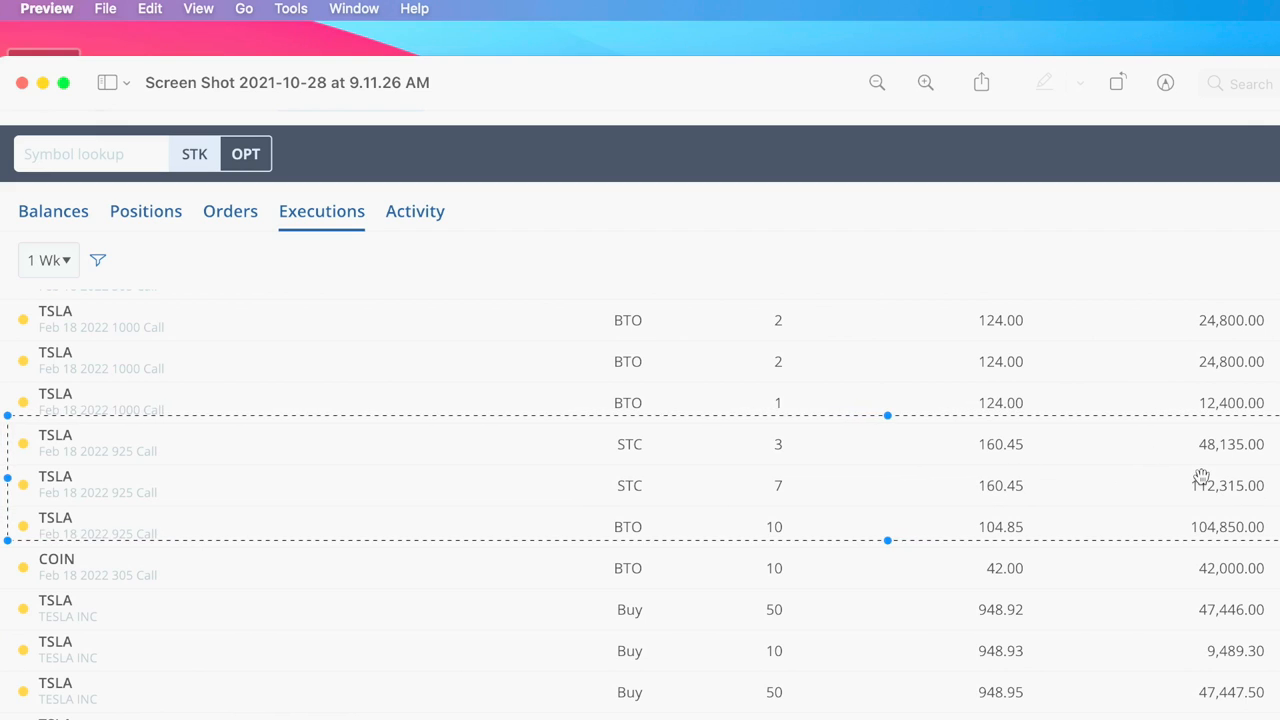
pyautogui.moveTo(1190, 530)
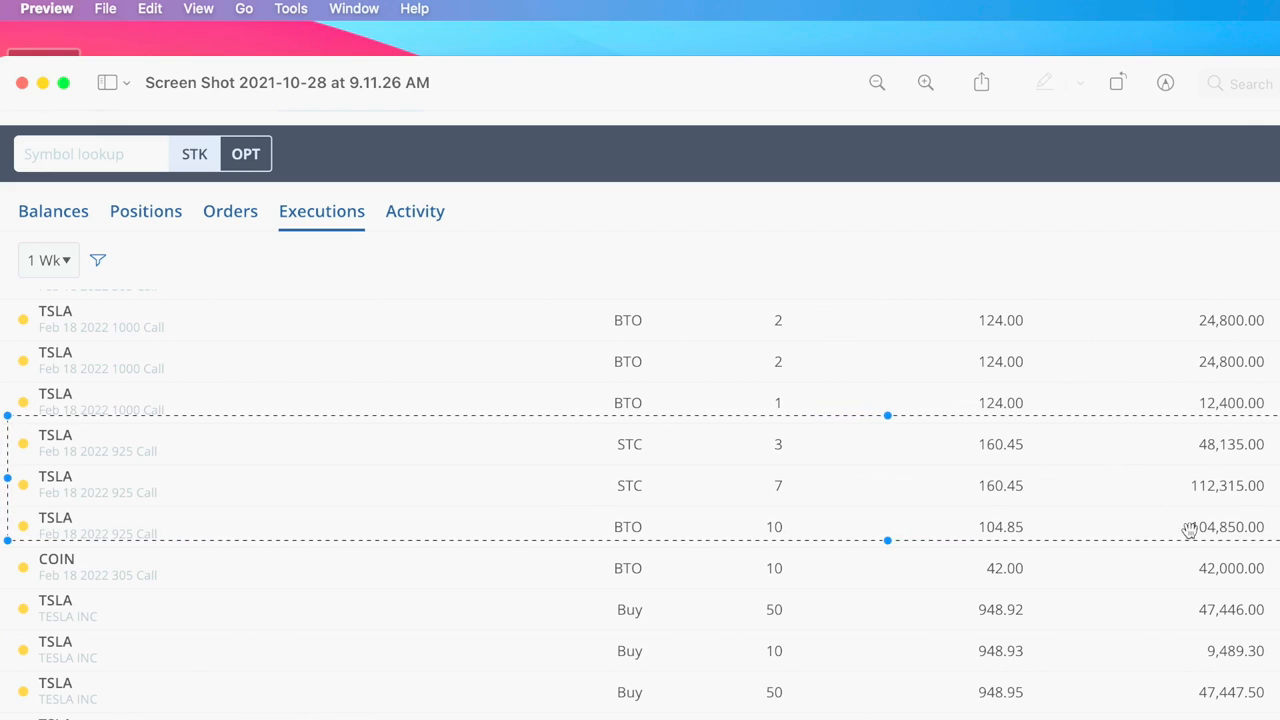
pyautogui.moveTo(1216, 418)
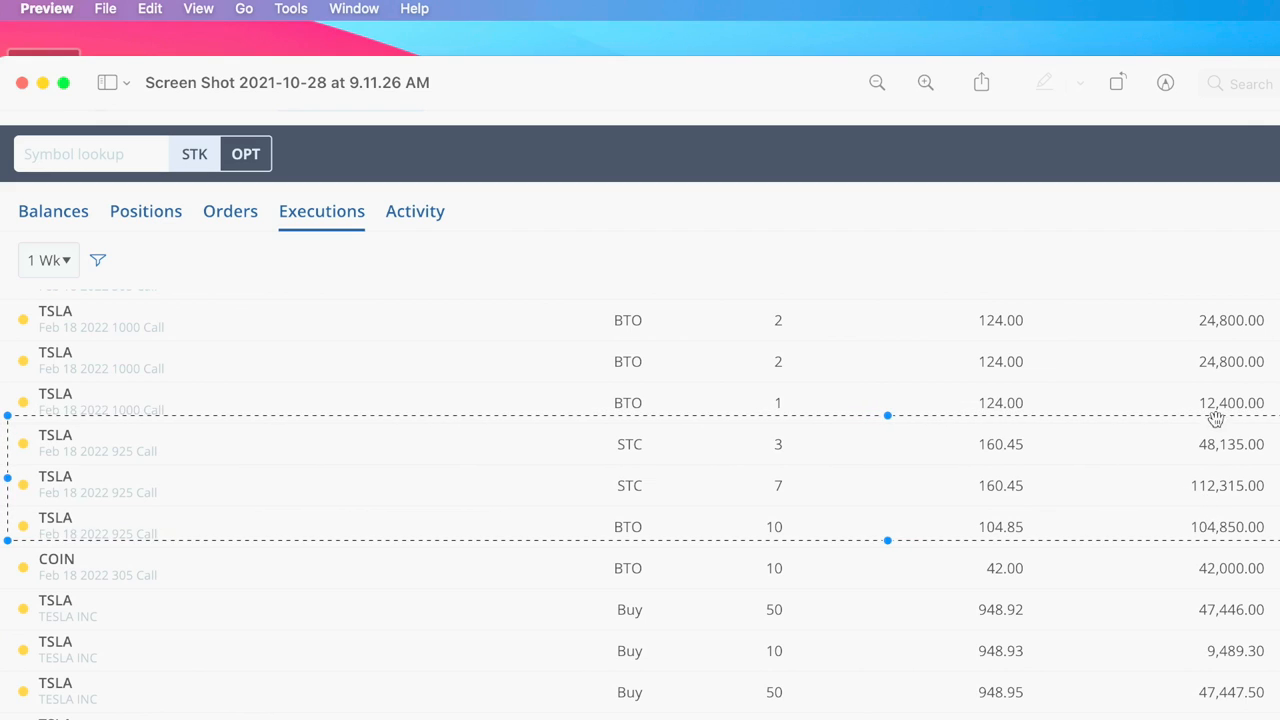
pyautogui.moveTo(1200, 456)
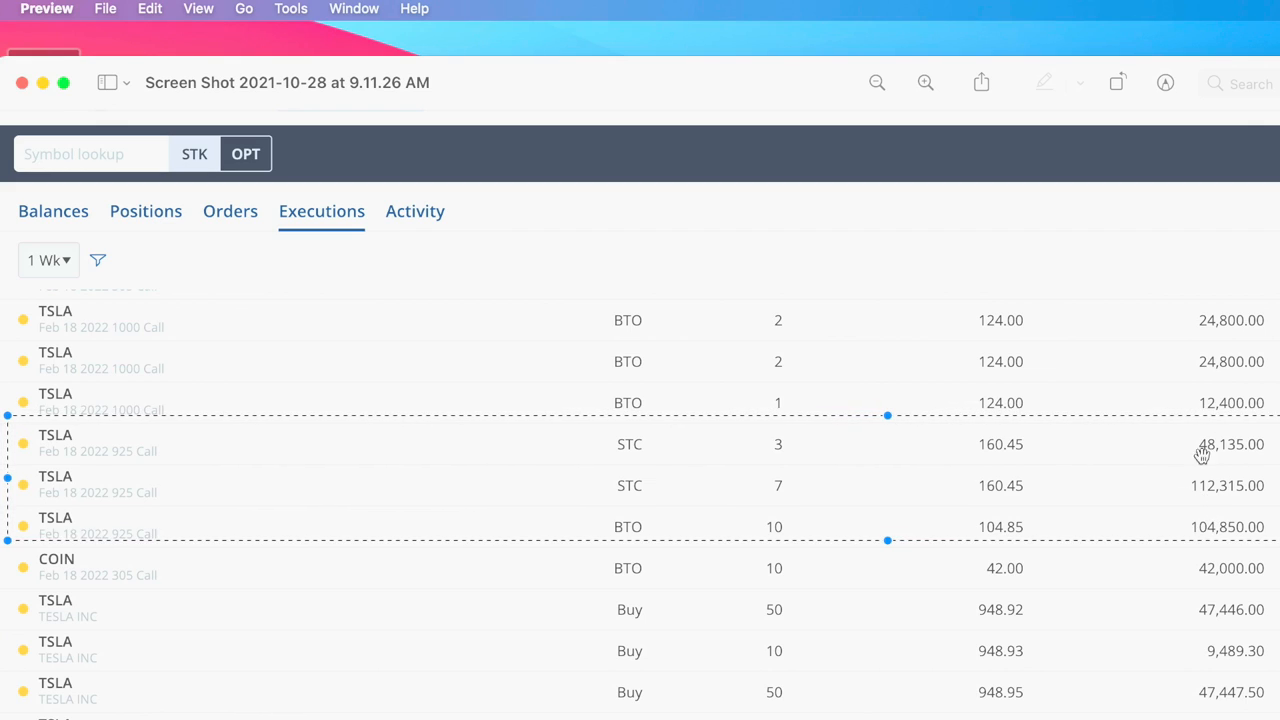
pyautogui.moveTo(716, 352)
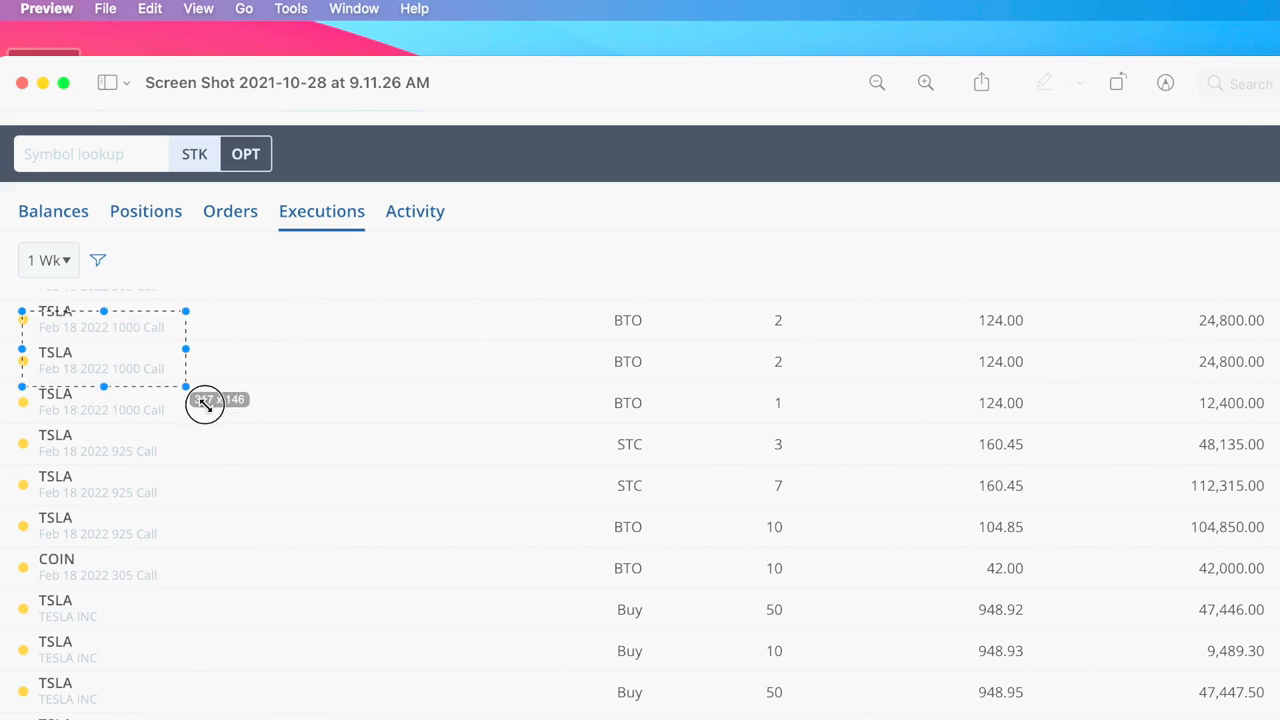
pyautogui.moveTo(204, 402); pyautogui.dragTo(420, 402)
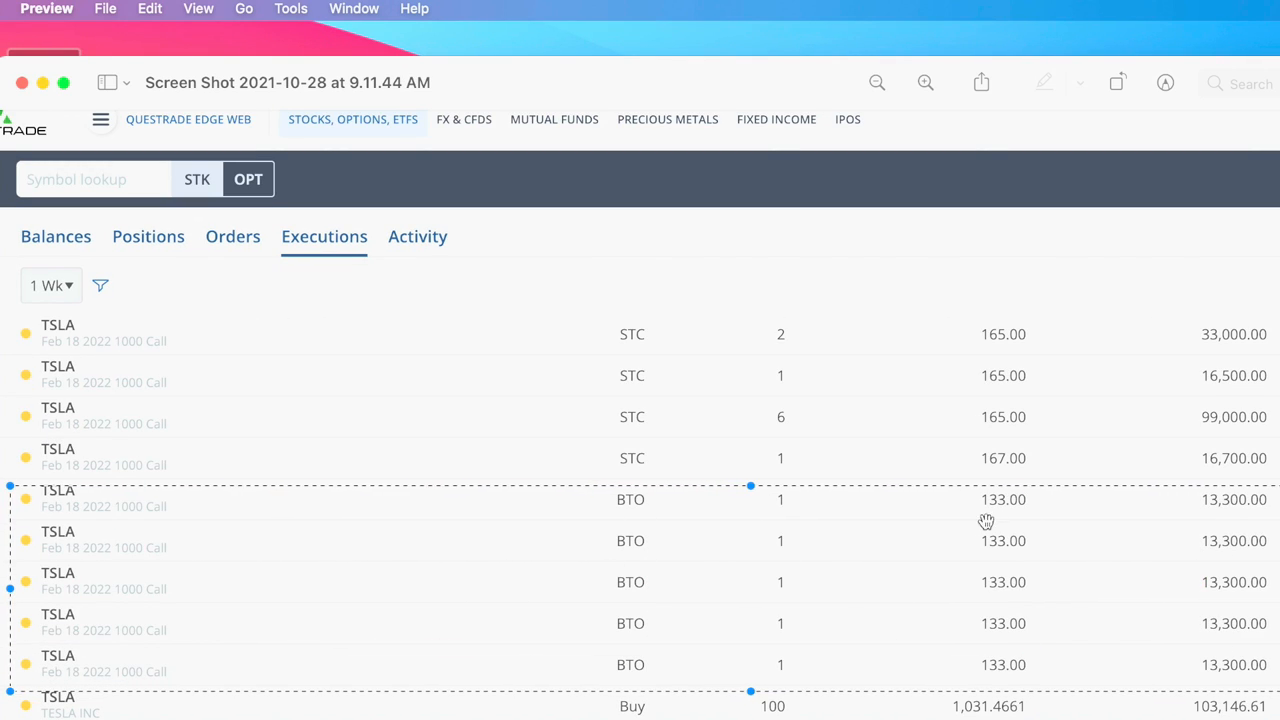
pyautogui.moveTo(1008, 666)
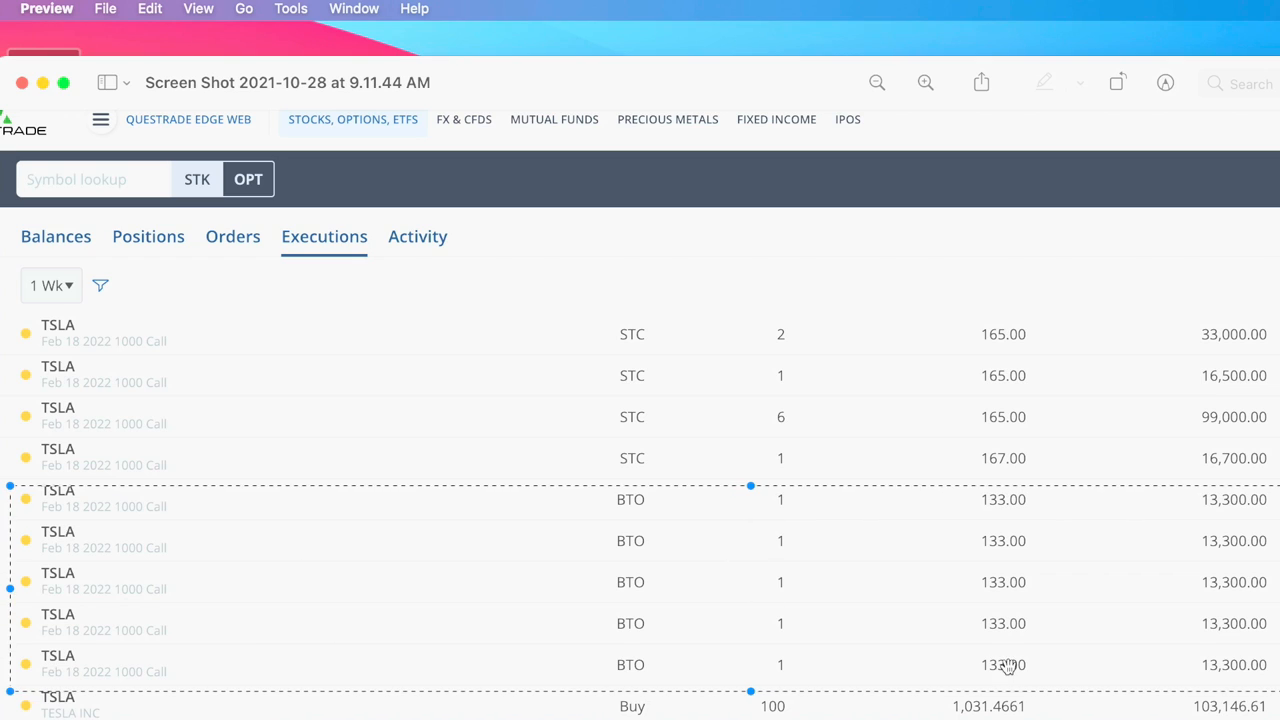
pyautogui.moveTo(1164, 464)
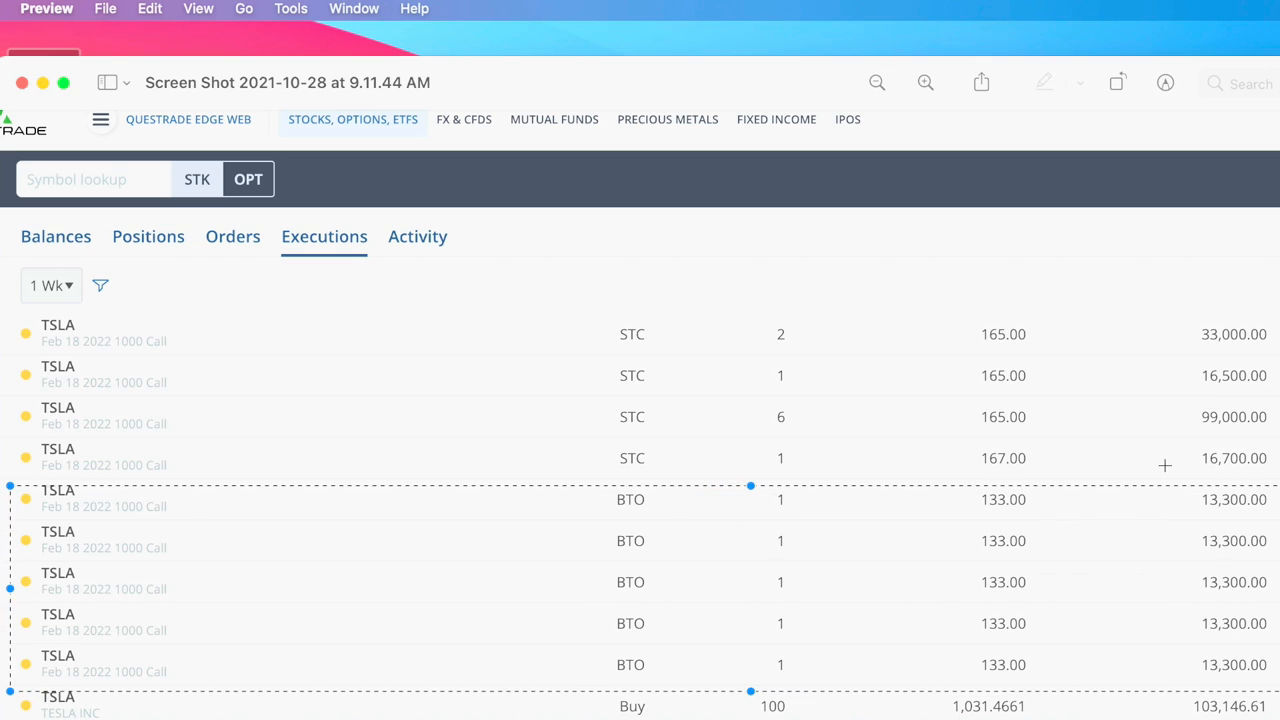
pyautogui.moveTo(964, 328)
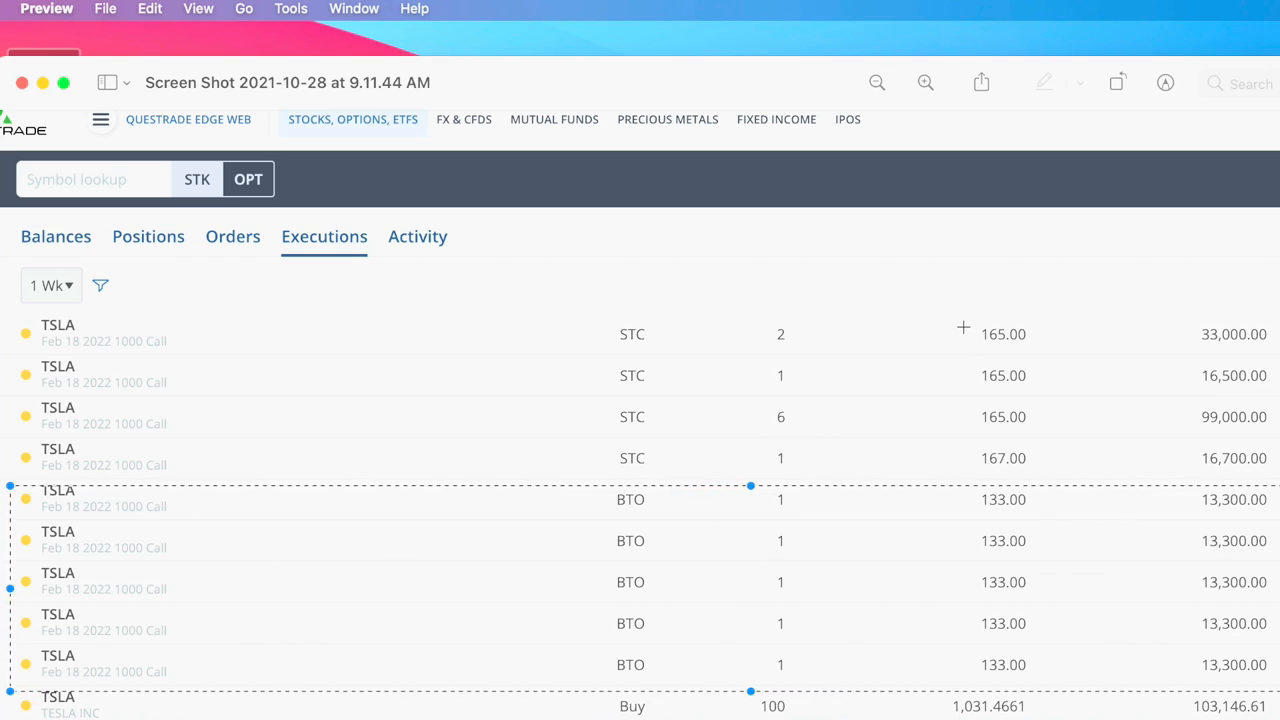
pyautogui.moveTo(796, 448)
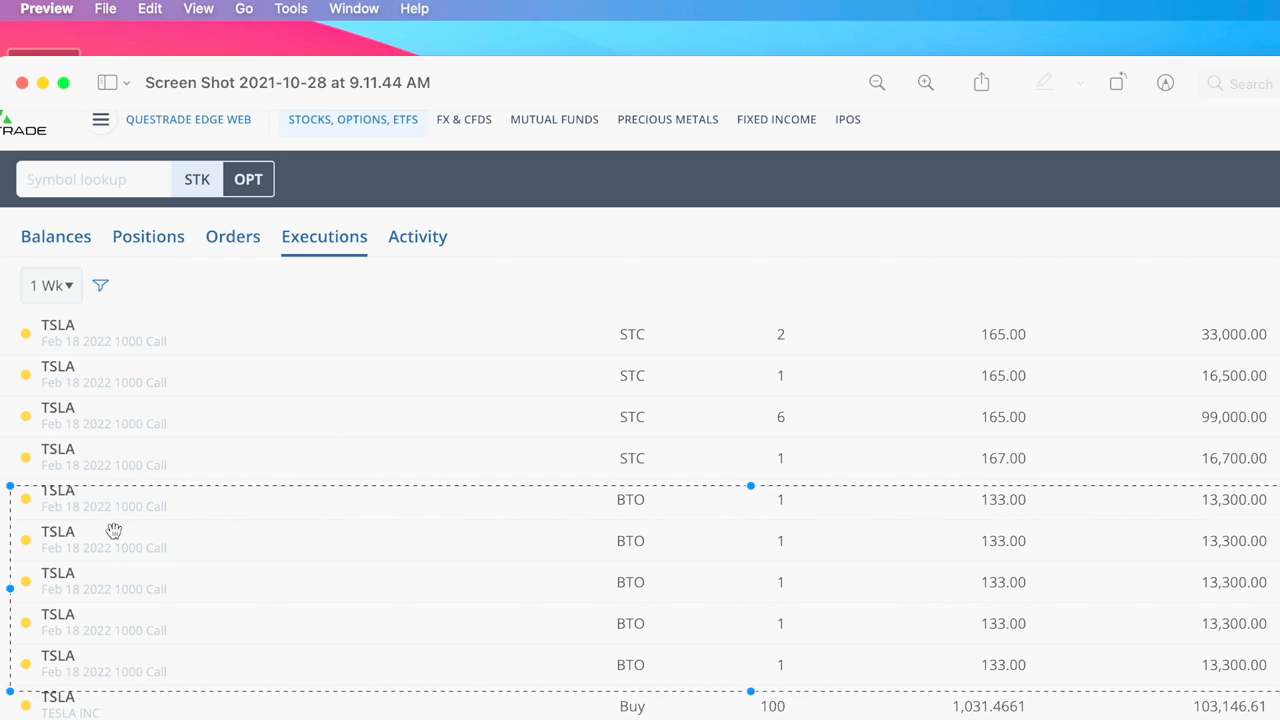
pyautogui.moveTo(952, 312)
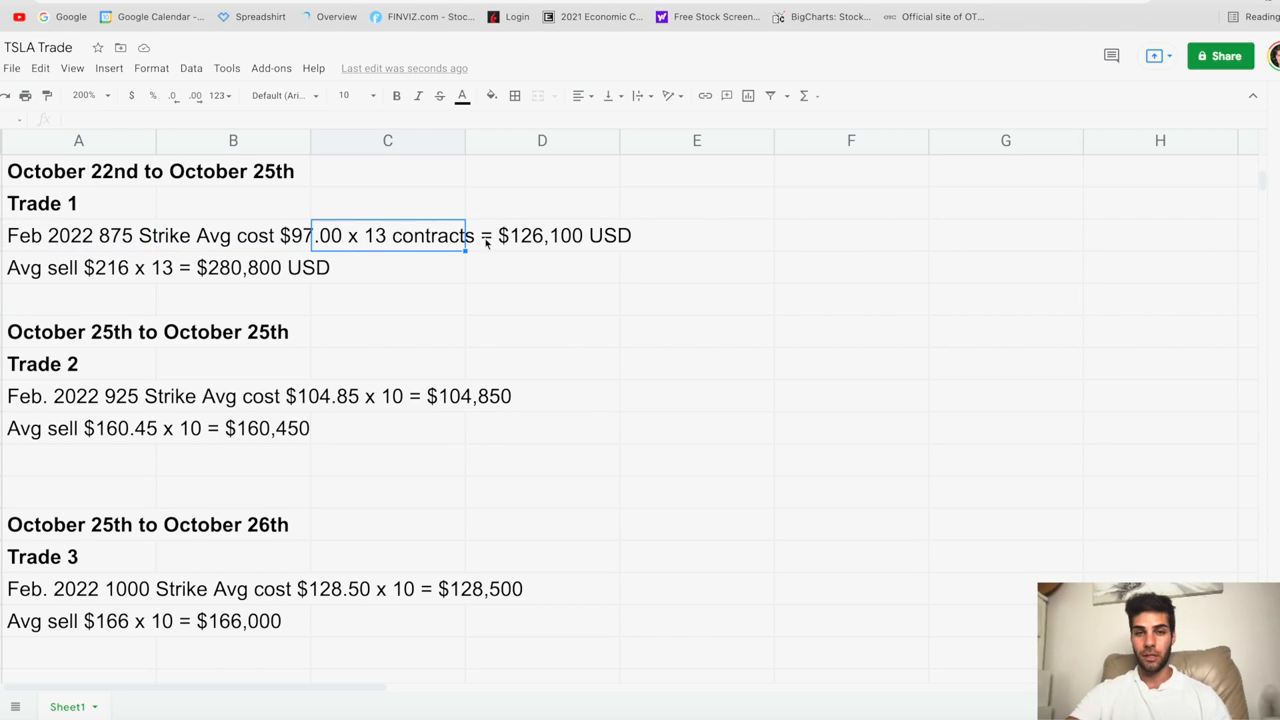
pyautogui.click(80, 268)
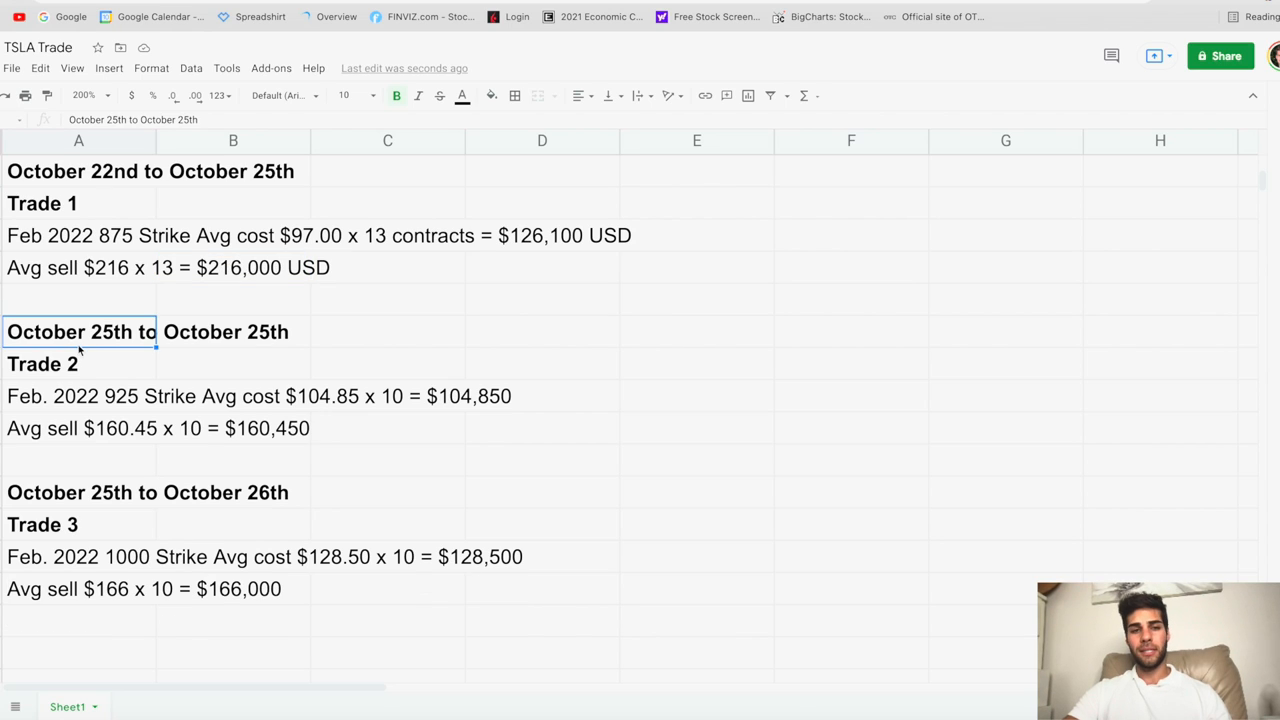
pyautogui.click(80, 396)
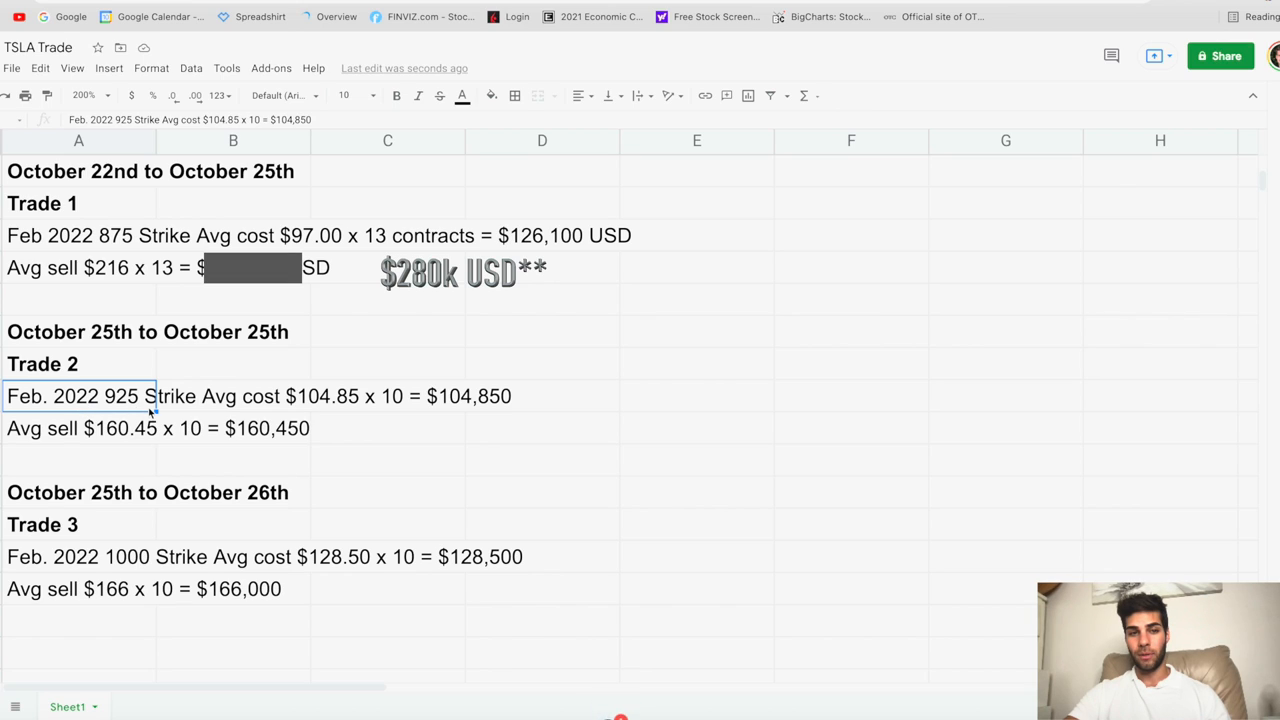
pyautogui.moveTo(300, 412)
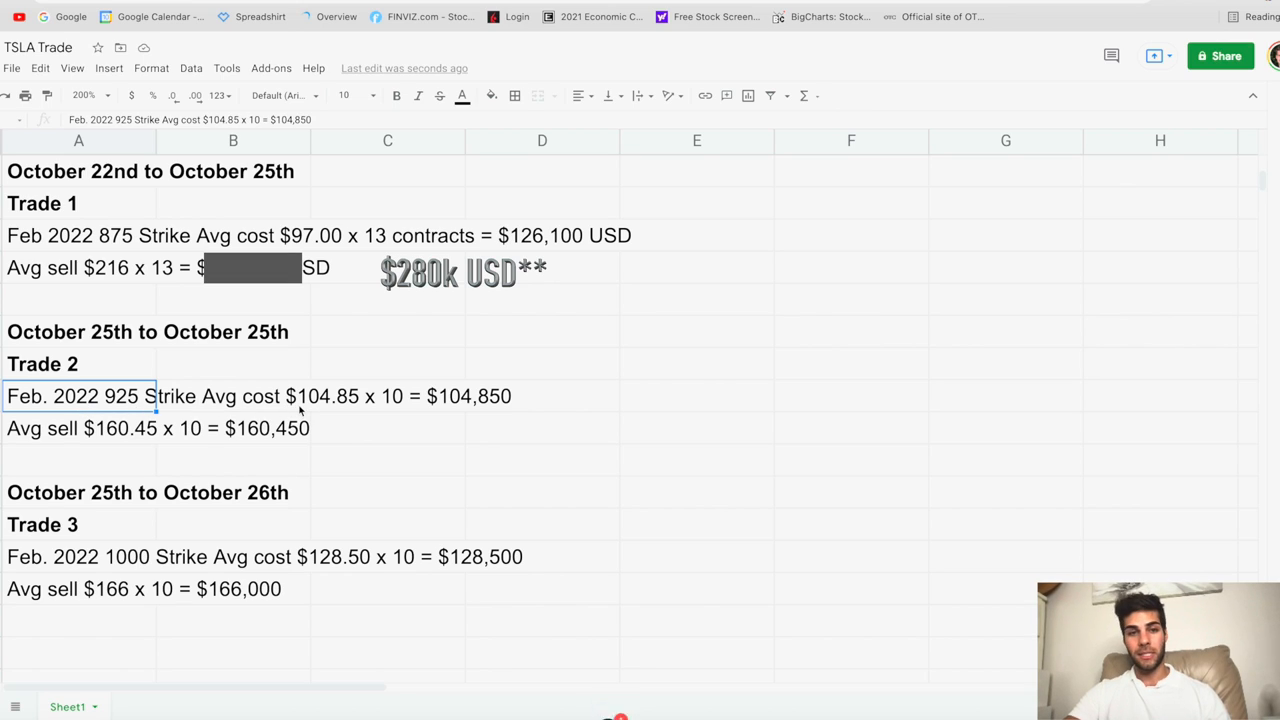
pyautogui.moveTo(424, 408)
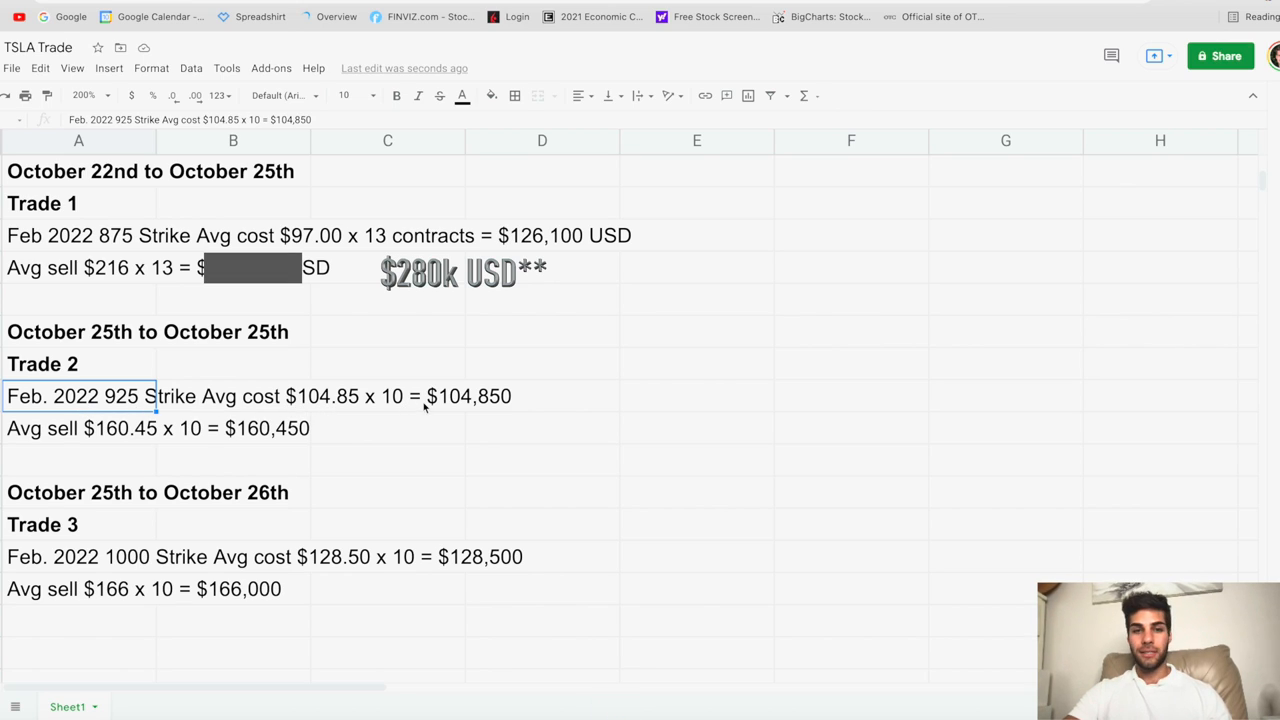
pyautogui.moveTo(476, 410)
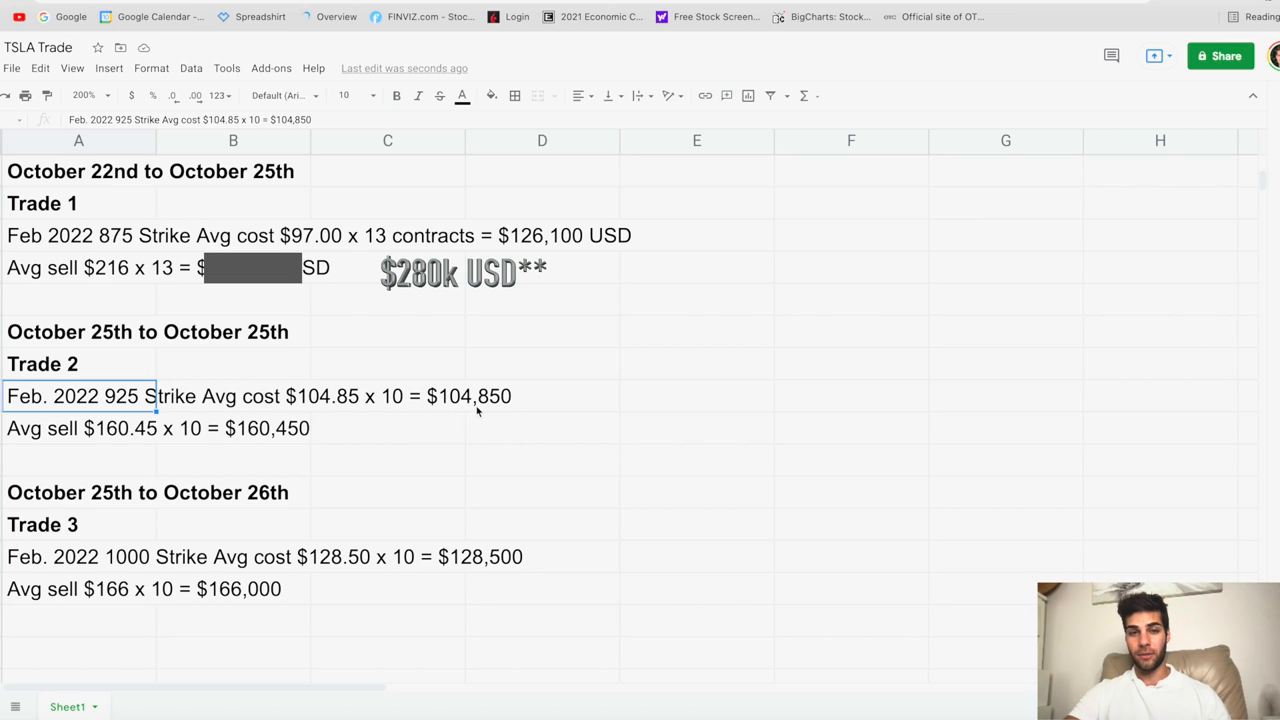
pyautogui.click(80, 428)
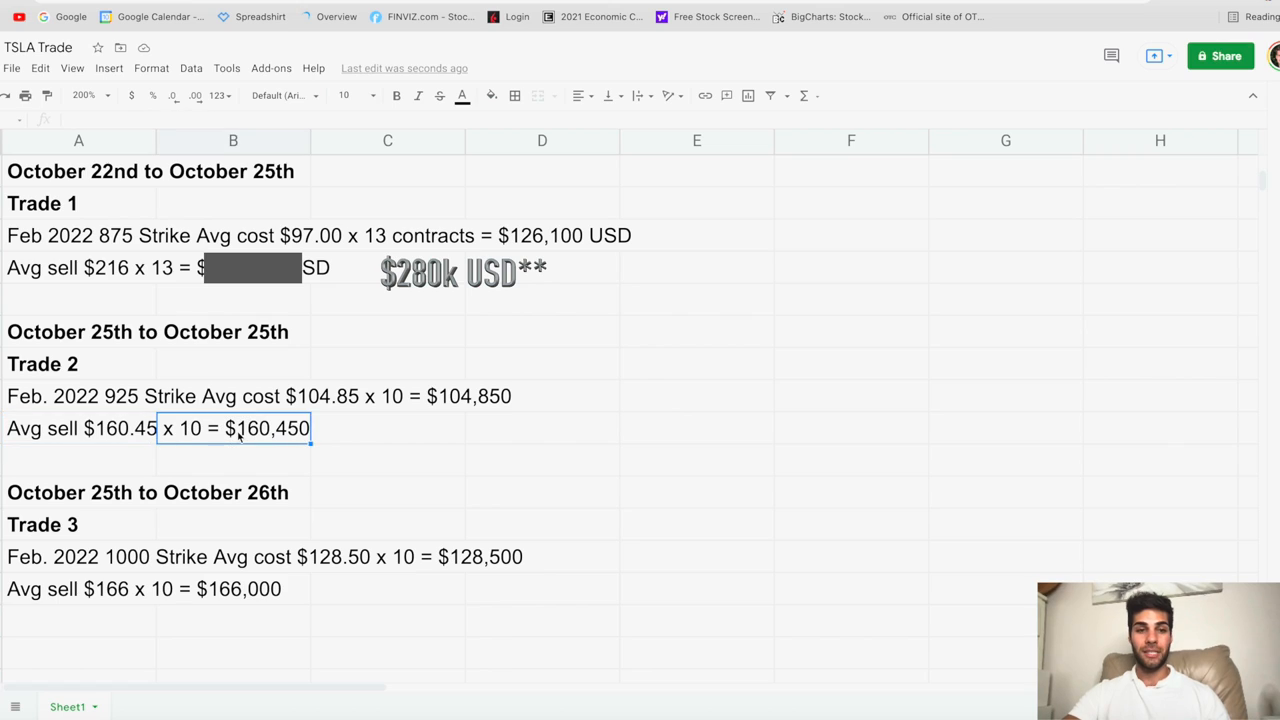
pyautogui.moveTo(212, 402)
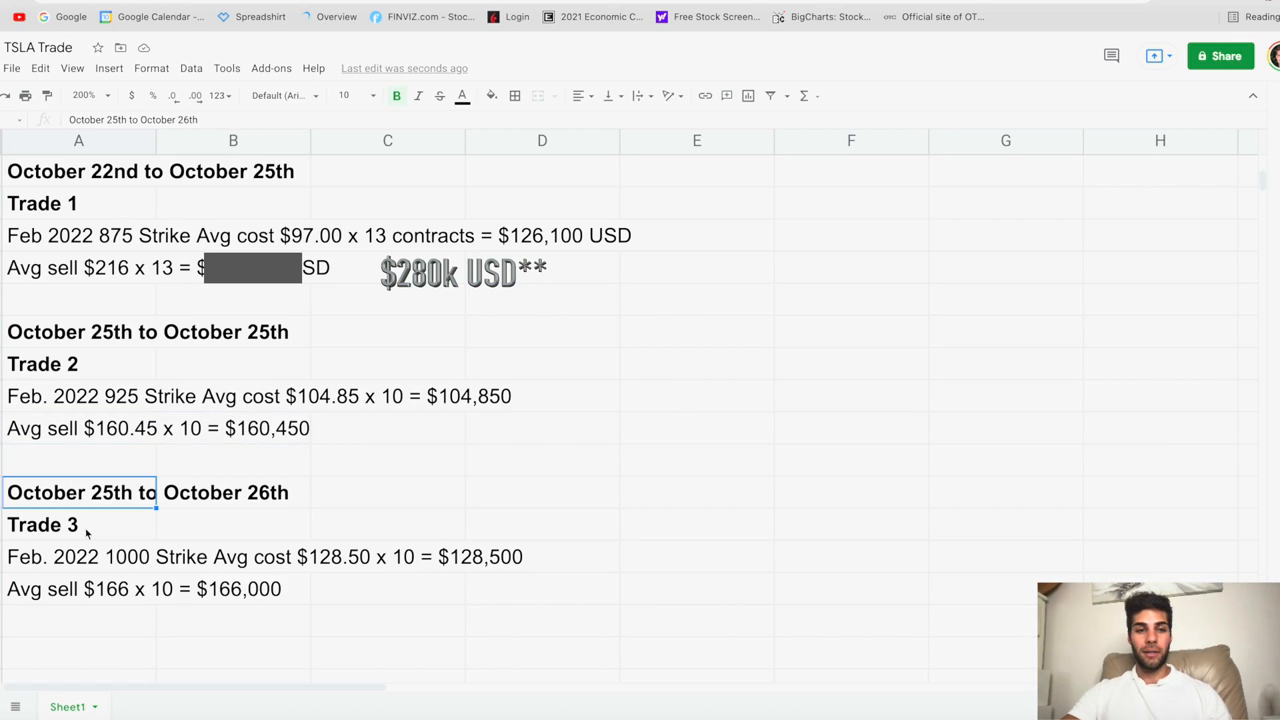
pyautogui.moveTo(108, 568)
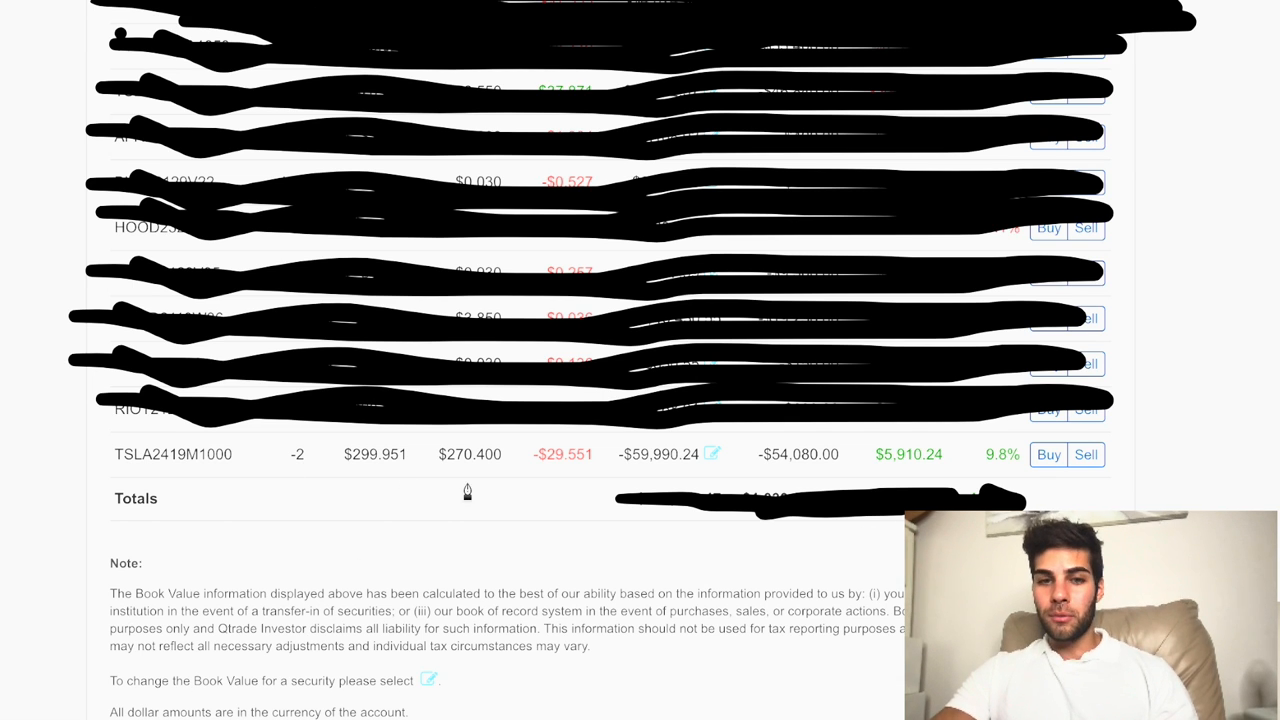
pyautogui.moveTo(932, 476)
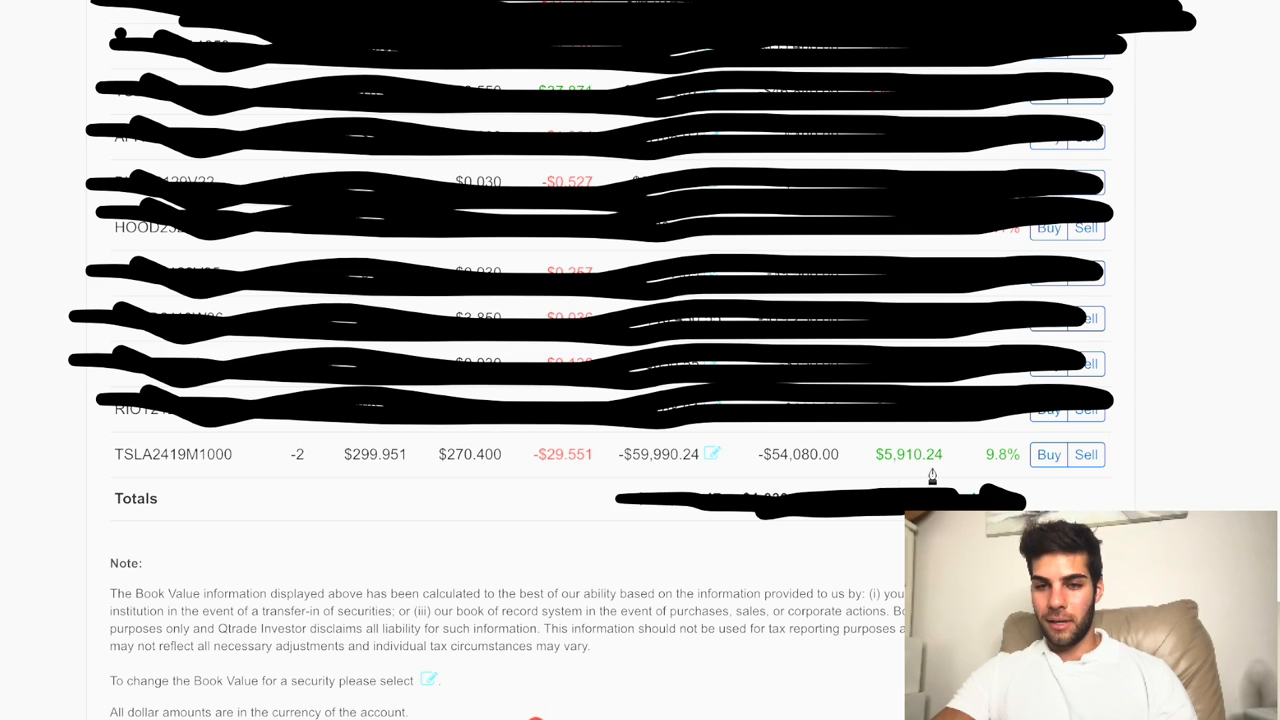
pyautogui.moveTo(868, 488)
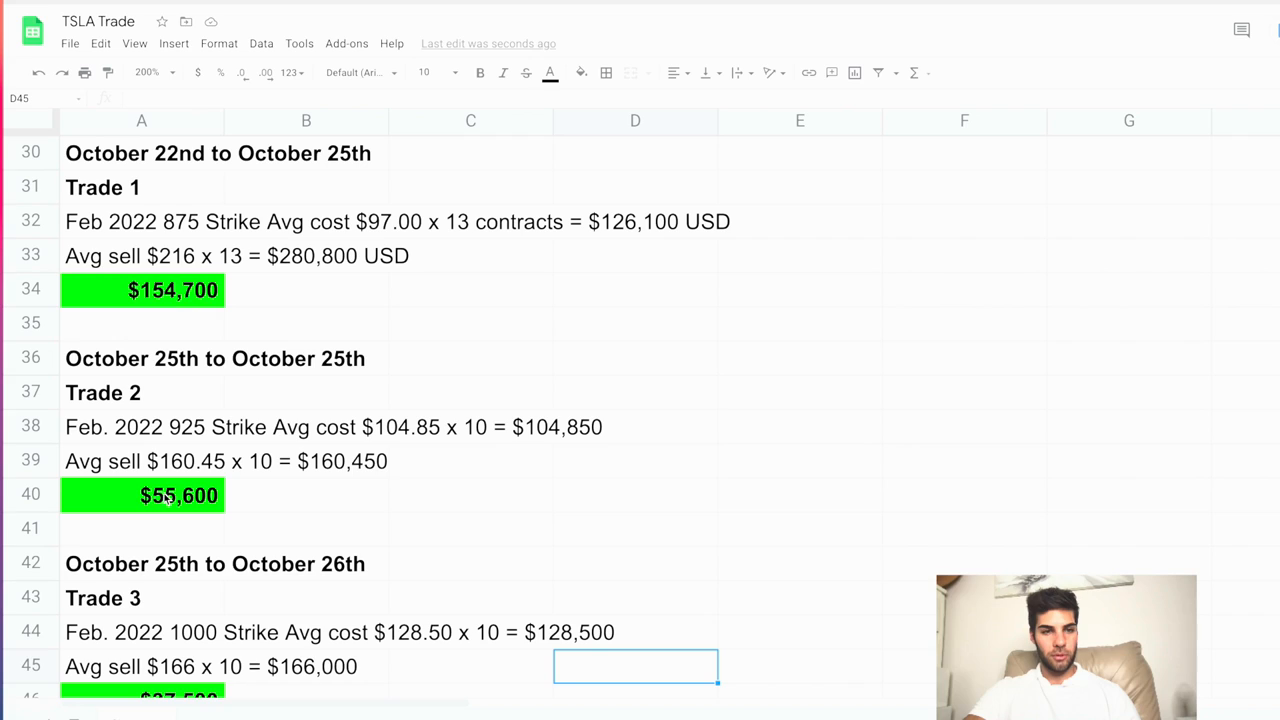
# Scroll to rows 42–52 showing Trade 3's $37,500, $5,910 sold puts and $253,710 total profit.
pyautogui.scroll(-3)
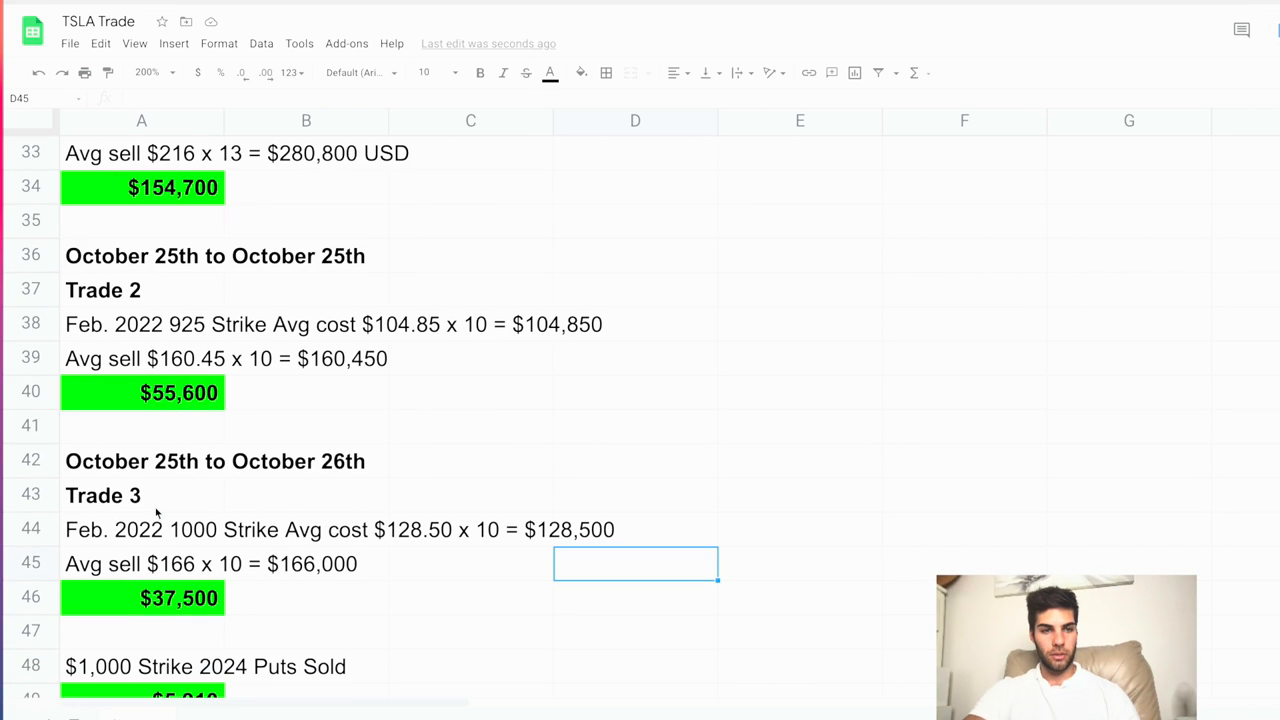
pyautogui.scroll(-3)
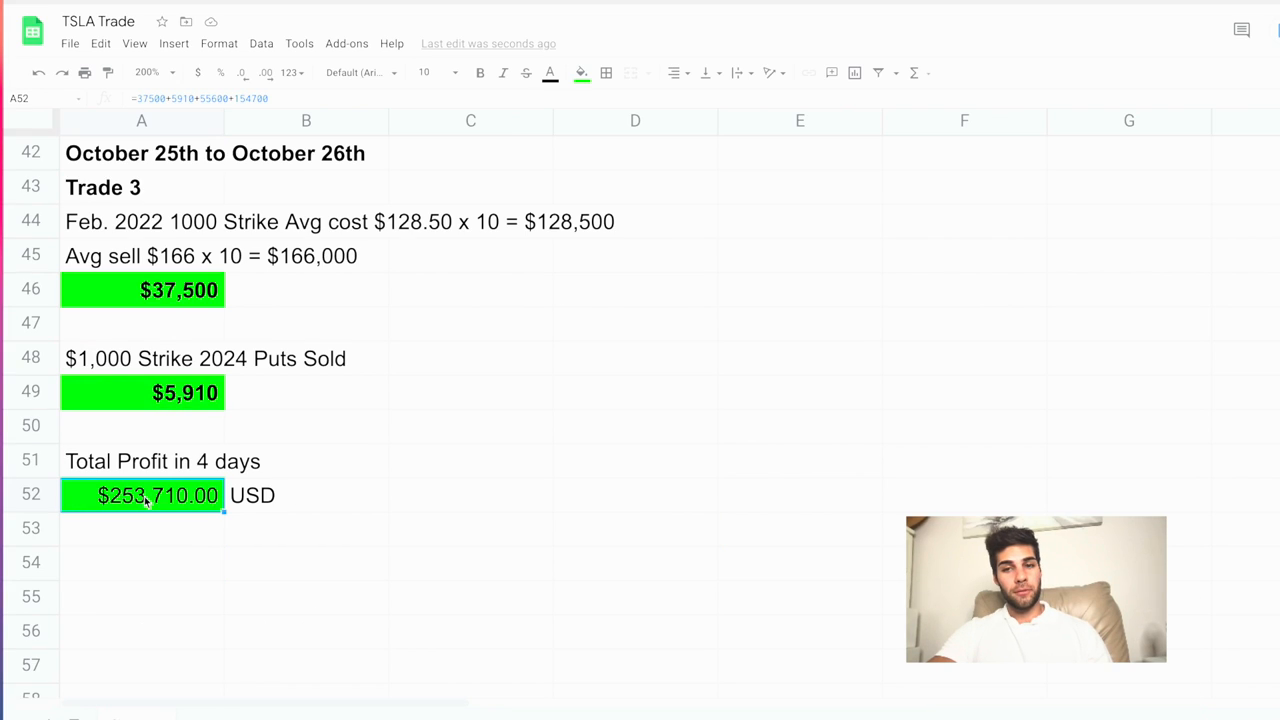
pyautogui.moveTo(172, 512)
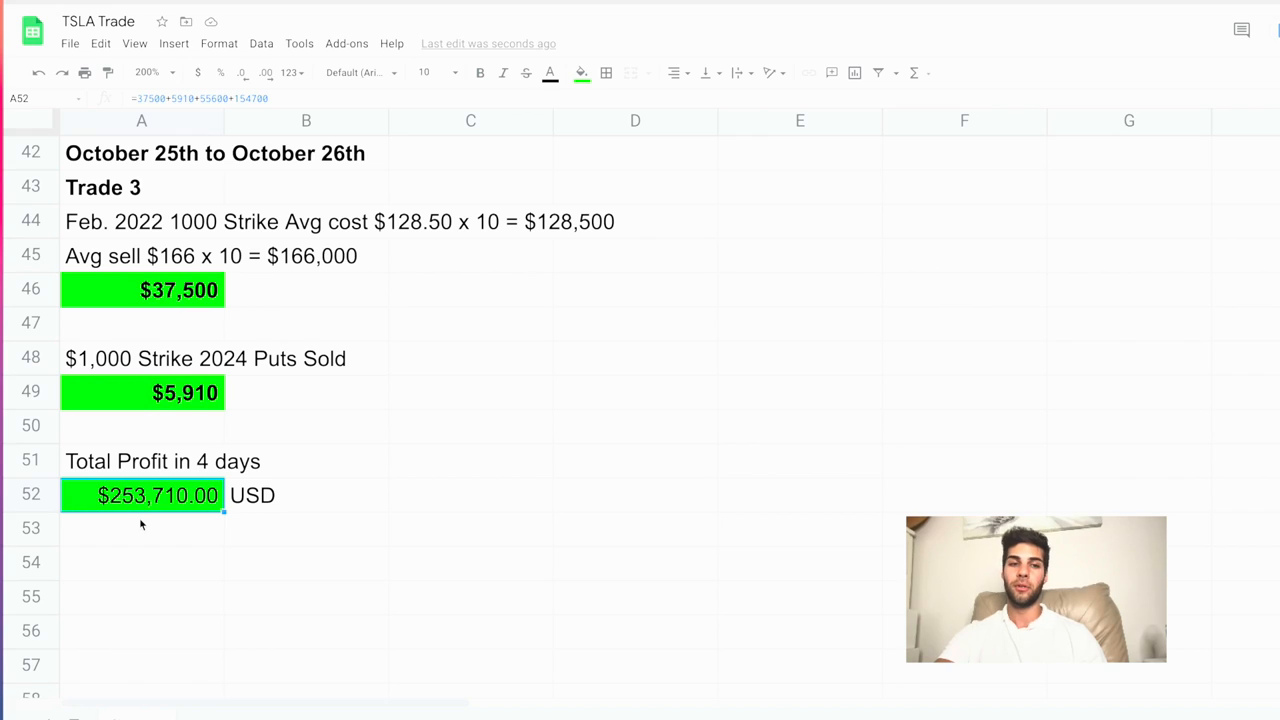
pyautogui.moveTo(170, 504)
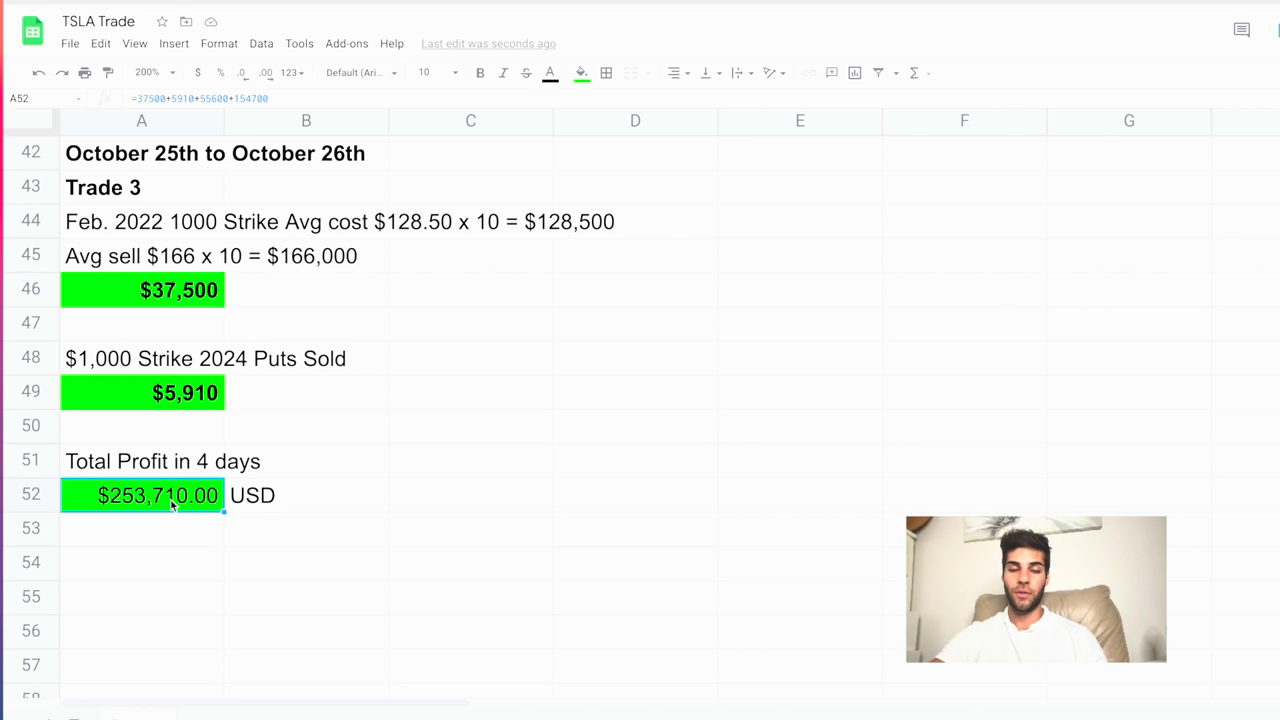
pyautogui.moveTo(214, 544)
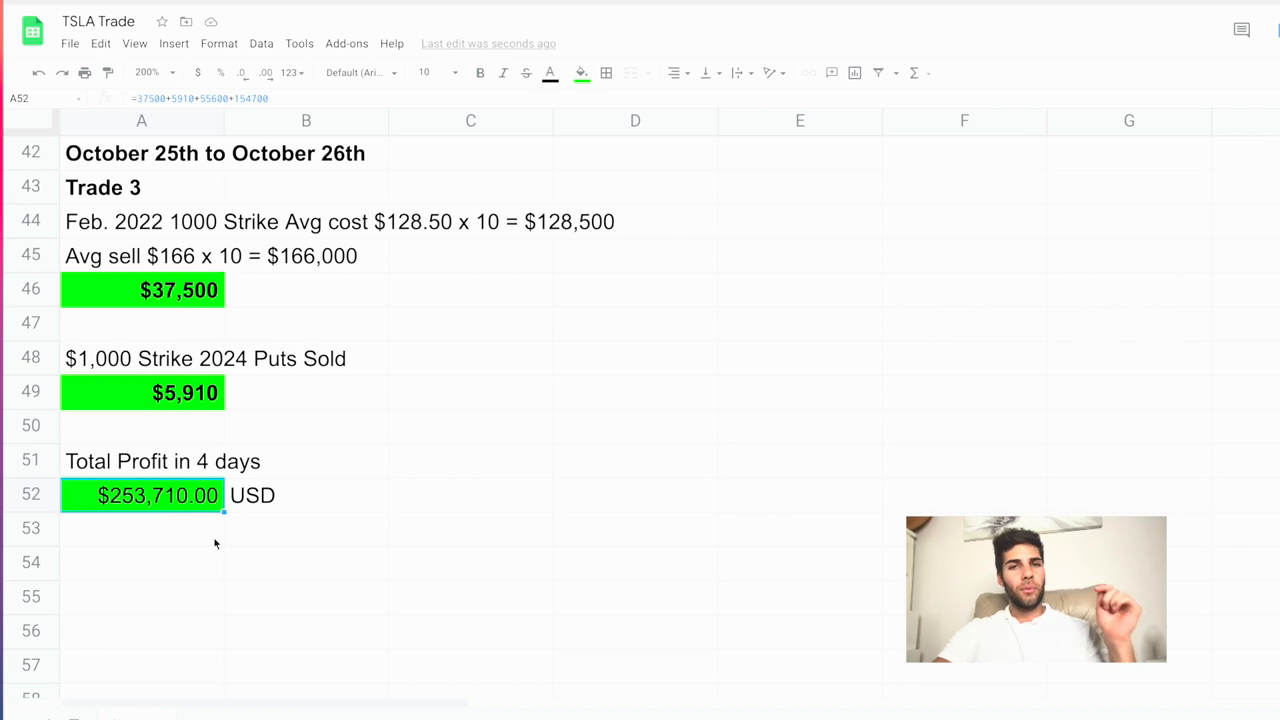